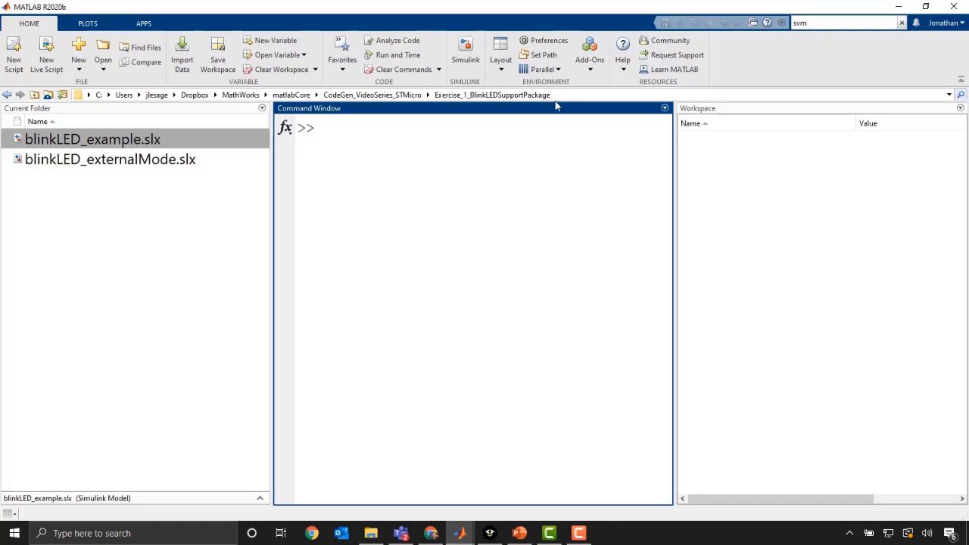
{"action": "mouse_move", "coordinate": [591, 46]}
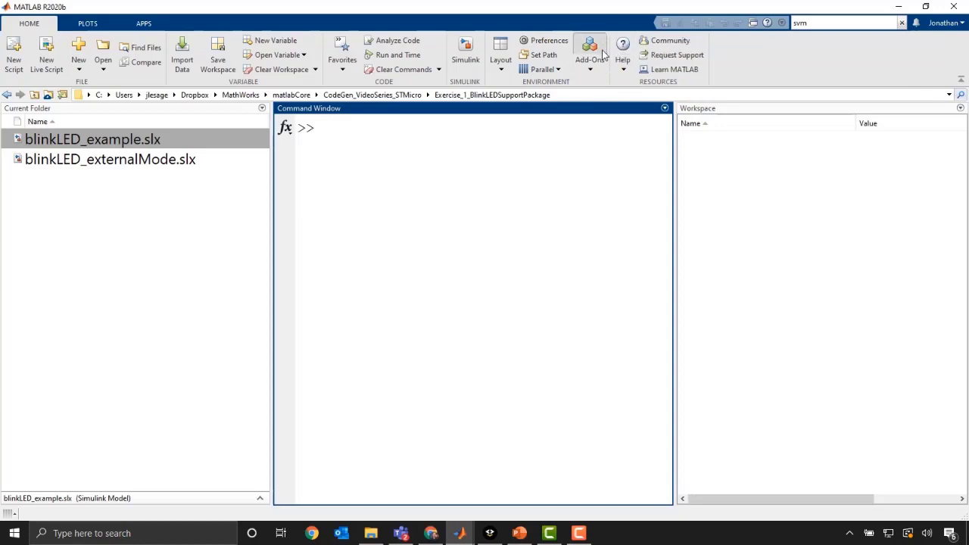
Look up the Nucleo boards support package in Add-On Explorer, then create a blank Simulink model
{"action": "left_click", "coordinate": [591, 47]}
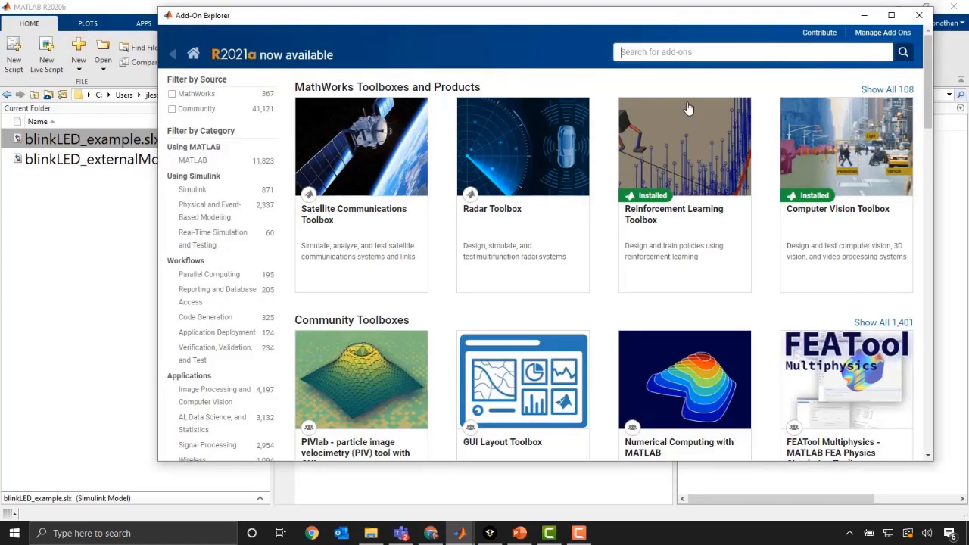
{"action": "type", "text": "nucleo"}
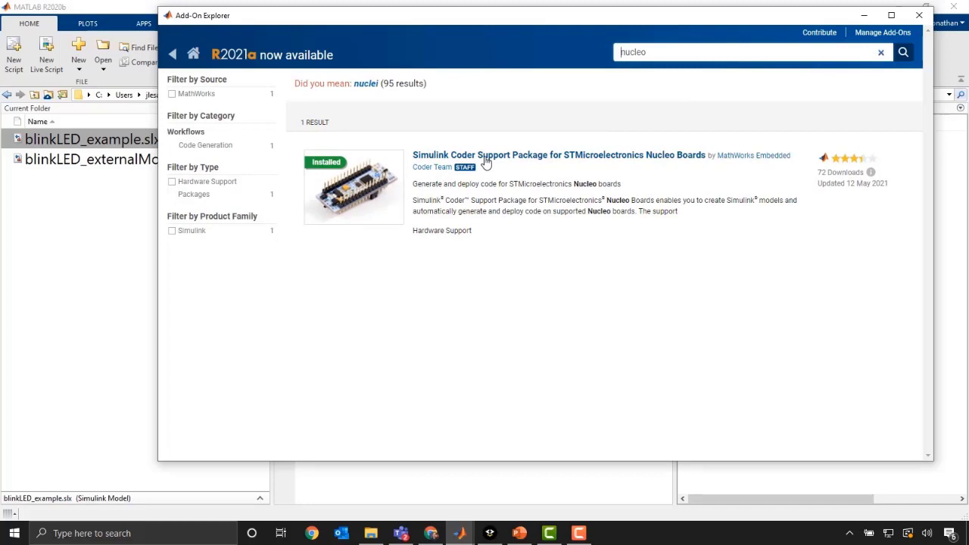
{"action": "left_click", "coordinate": [557, 155]}
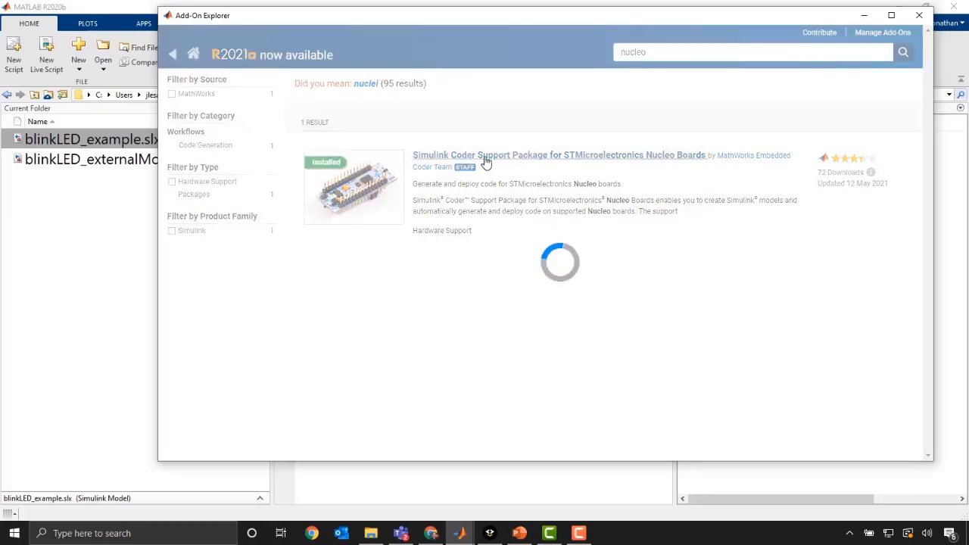
{"action": "left_click", "coordinate": [557, 155]}
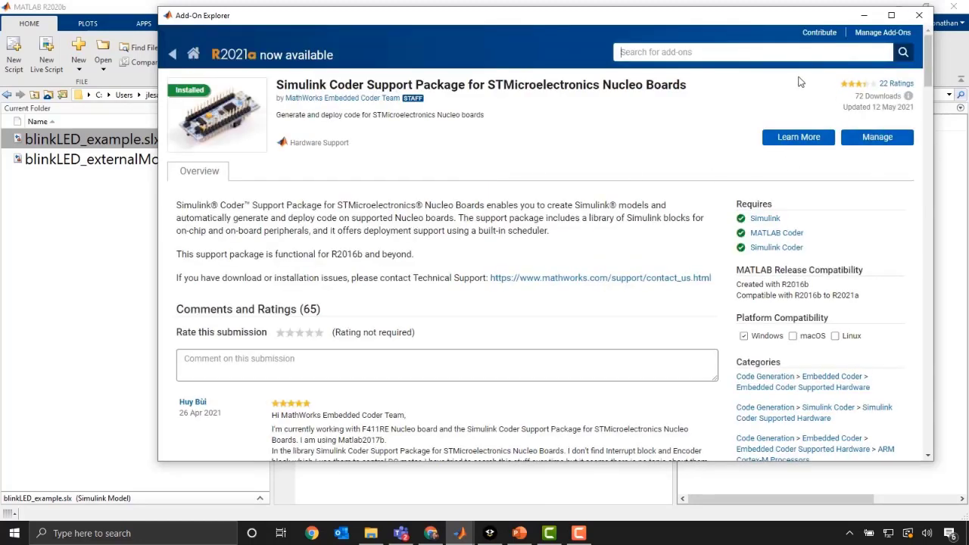
{"action": "mouse_move", "coordinate": [861, 167]}
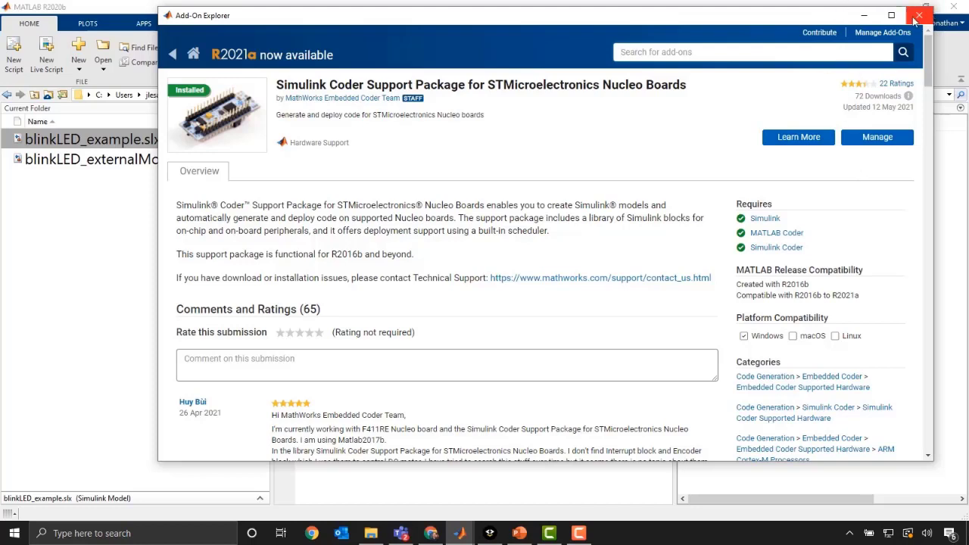
{"action": "left_click", "coordinate": [918, 15]}
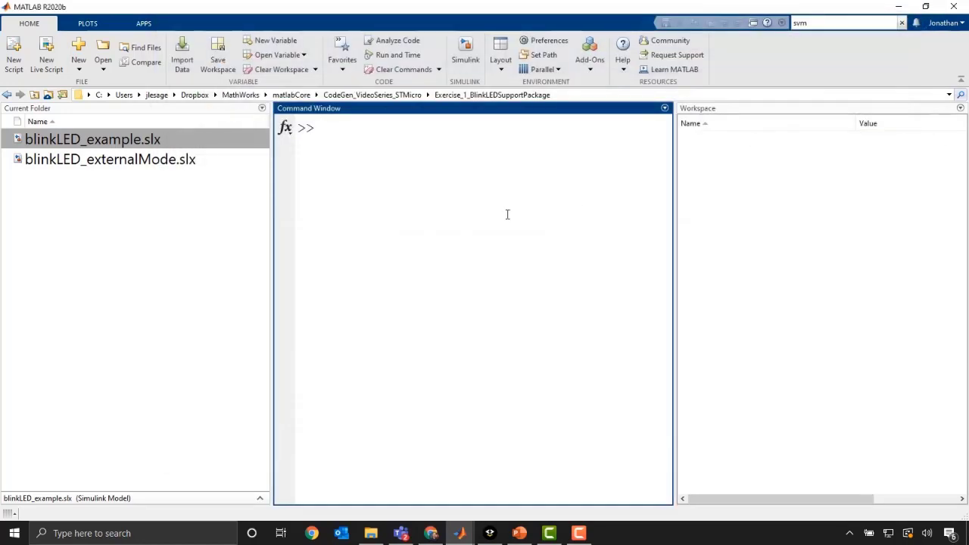
{"action": "mouse_move", "coordinate": [469, 82]}
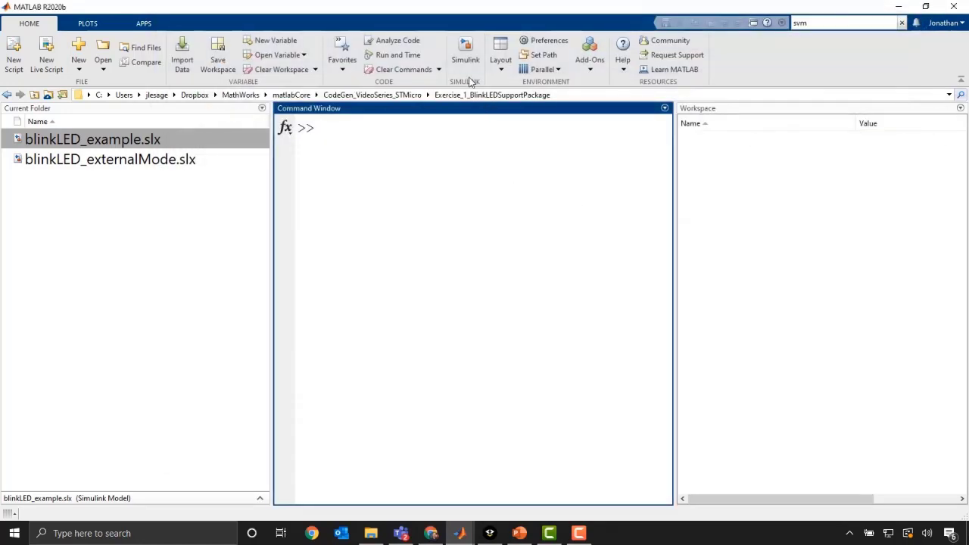
{"action": "left_click", "coordinate": [465, 54]}
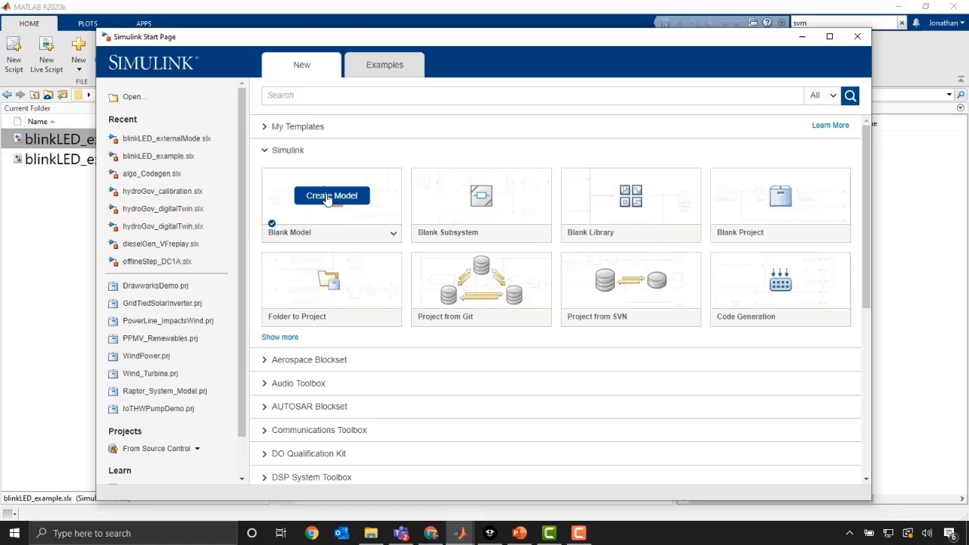
{"action": "left_click", "coordinate": [332, 195]}
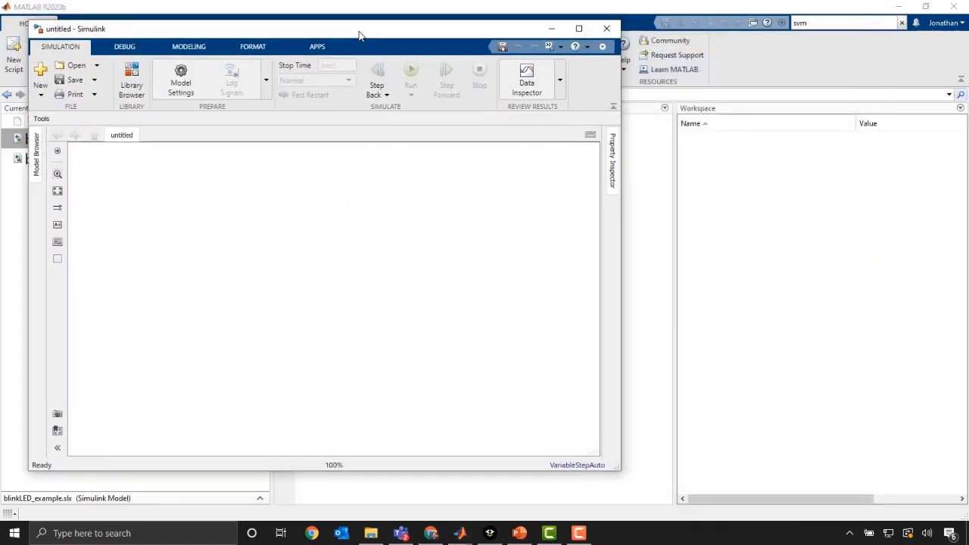
Show the STMicroelectronics Nucleo support package's Common blocks in the Library Browser
{"action": "left_click", "coordinate": [130, 79]}
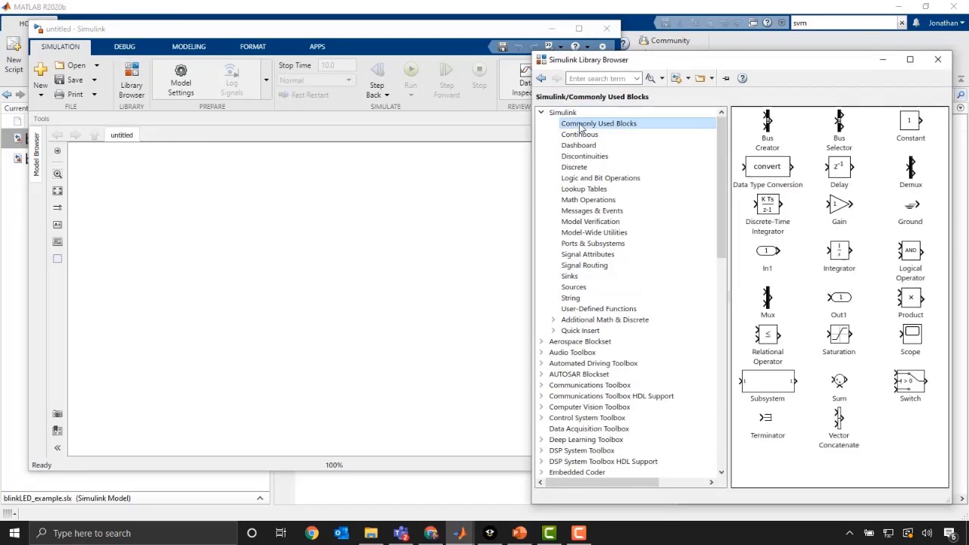
{"action": "scroll", "scroll_direction": "down", "scroll_amount": 3}
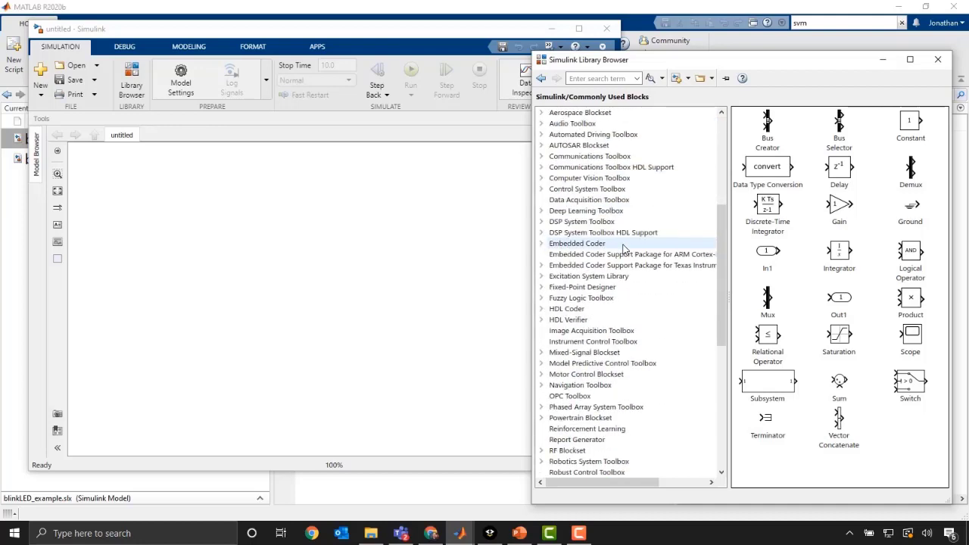
{"action": "mouse_move", "coordinate": [660, 248]}
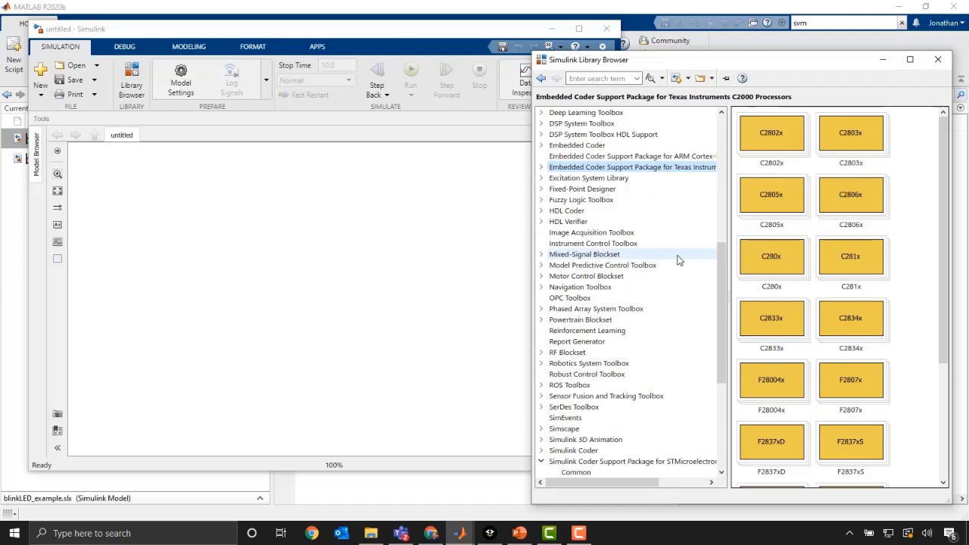
{"action": "scroll", "scroll_direction": "down", "scroll_amount": 3}
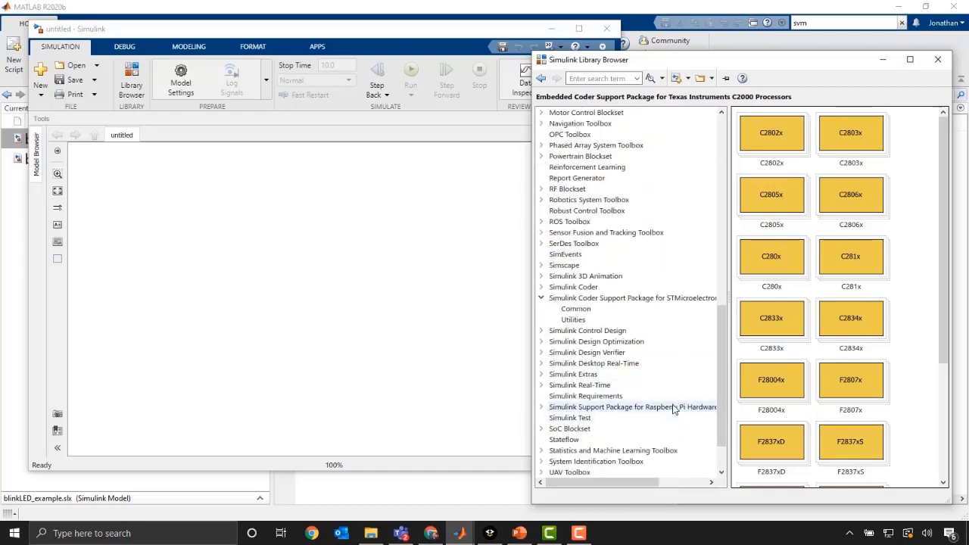
{"action": "left_click", "coordinate": [629, 297]}
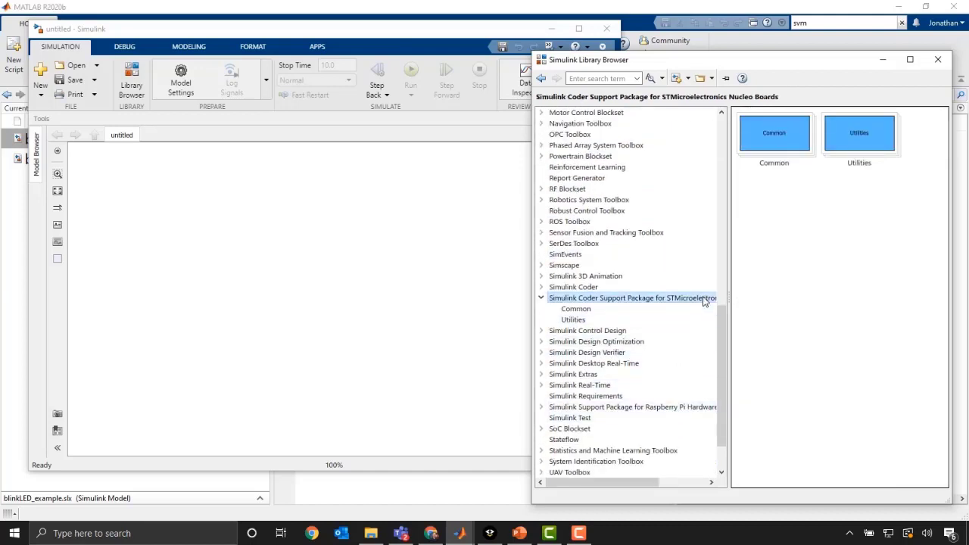
{"action": "left_click", "coordinate": [576, 309]}
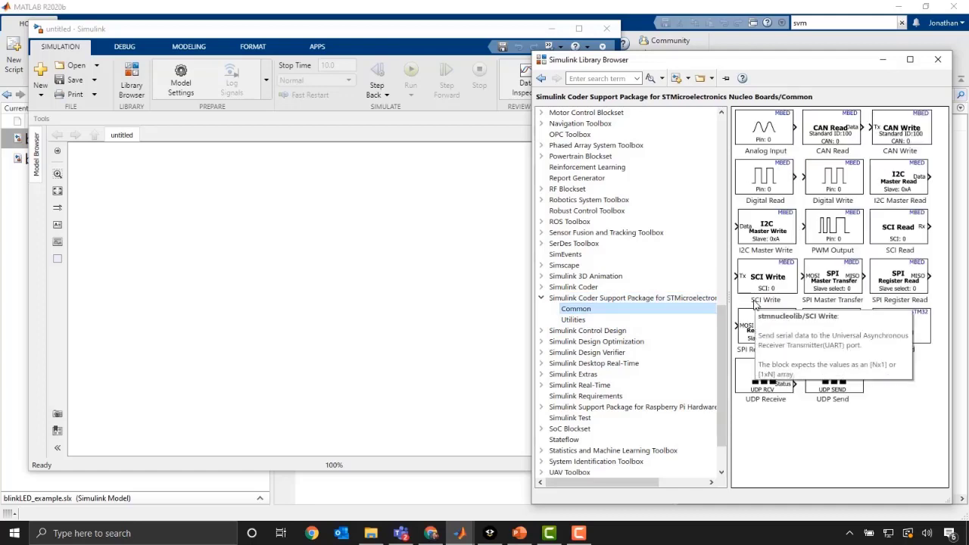
{"action": "mouse_move", "coordinate": [902, 388]}
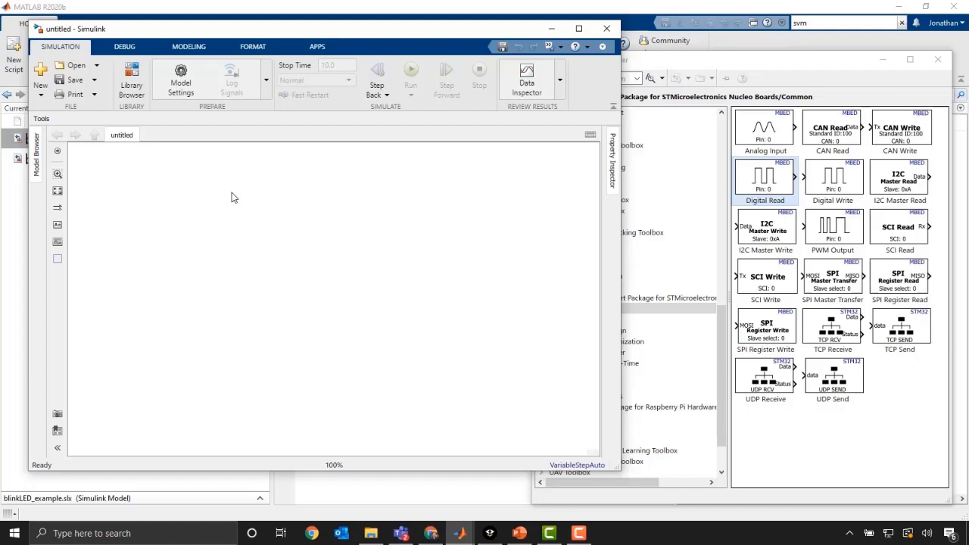
{"action": "mouse_move", "coordinate": [236, 209]}
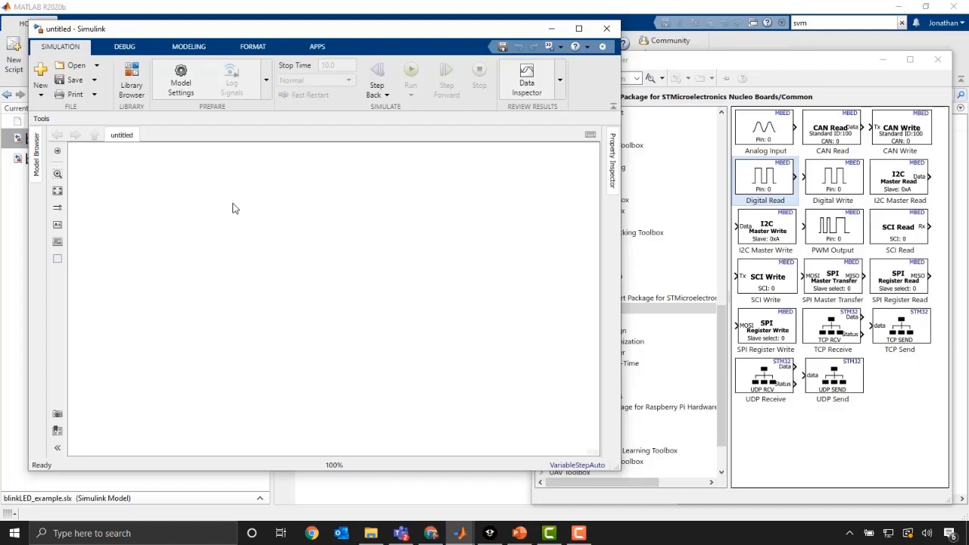
{"action": "mouse_move", "coordinate": [334, 47]}
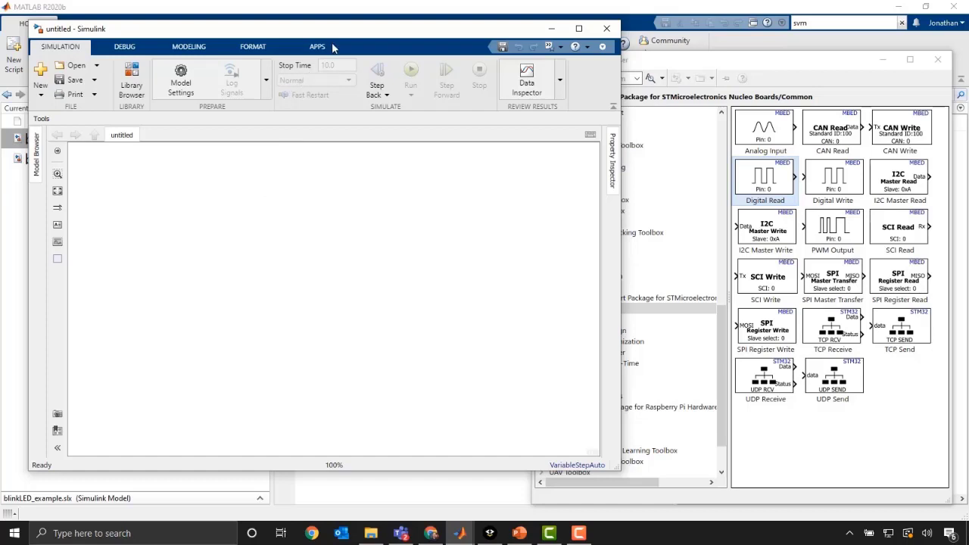
{"action": "mouse_move", "coordinate": [340, 73]}
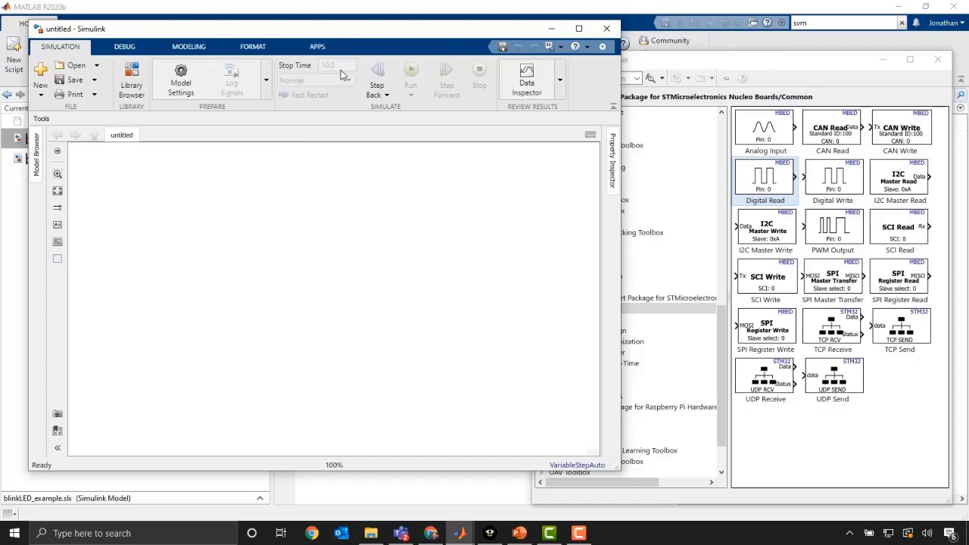
Expand the apps gallery and scroll to the Setup to Run on Hardware section
{"action": "left_click", "coordinate": [316, 45]}
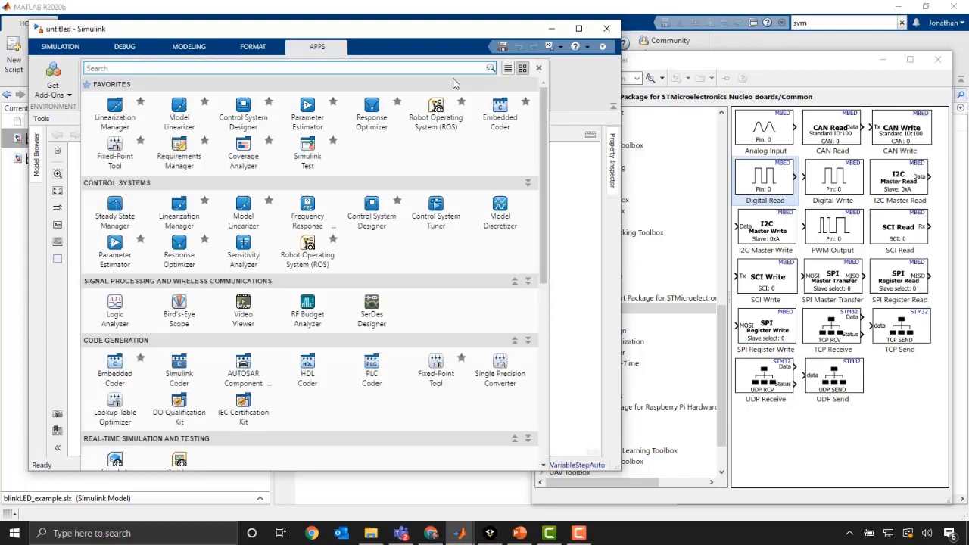
{"action": "mouse_move", "coordinate": [149, 394]}
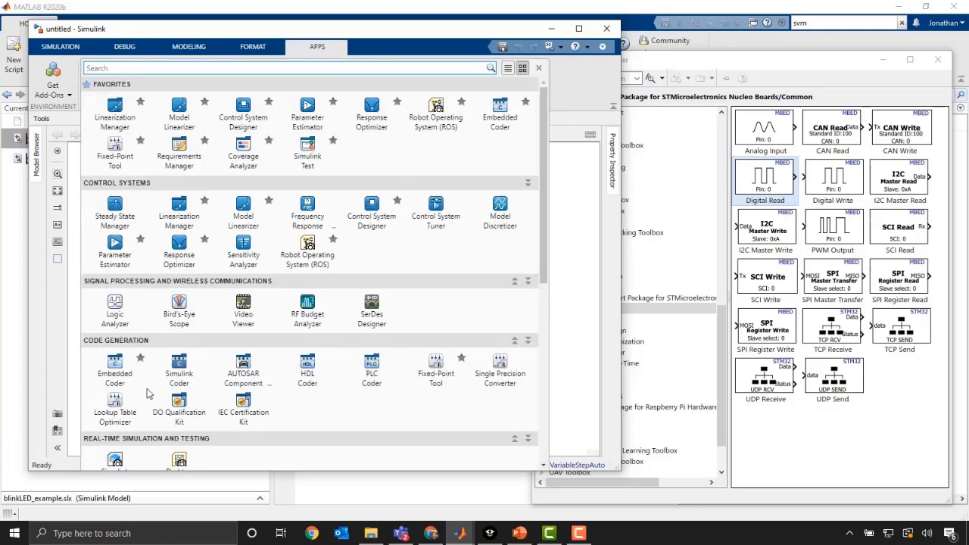
{"action": "mouse_move", "coordinate": [342, 435]}
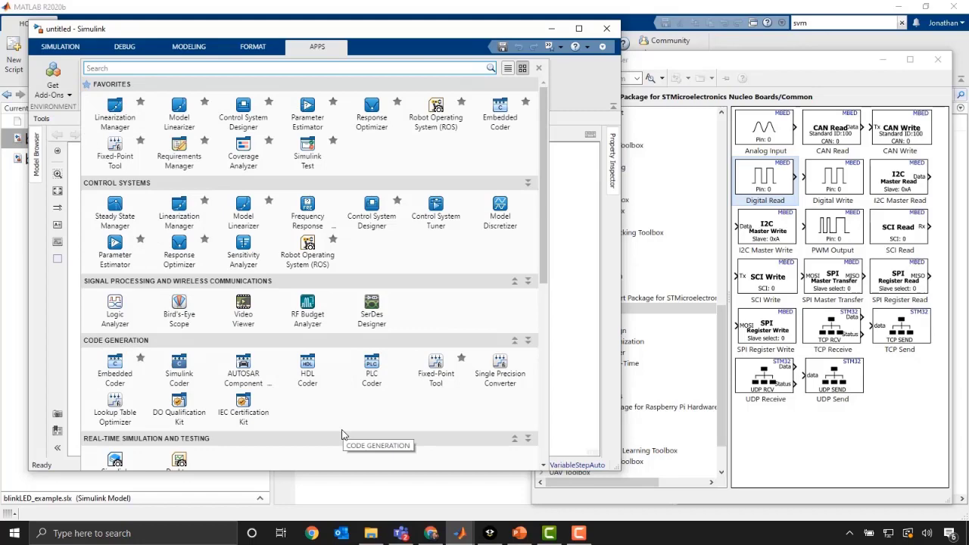
{"action": "scroll", "scroll_direction": "down", "scroll_amount": 3}
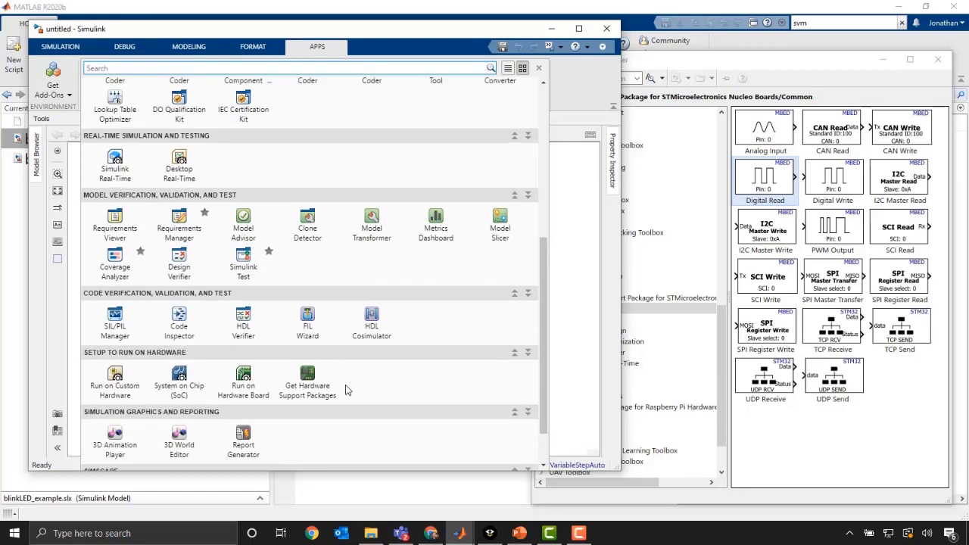
{"action": "mouse_move", "coordinate": [100, 360]}
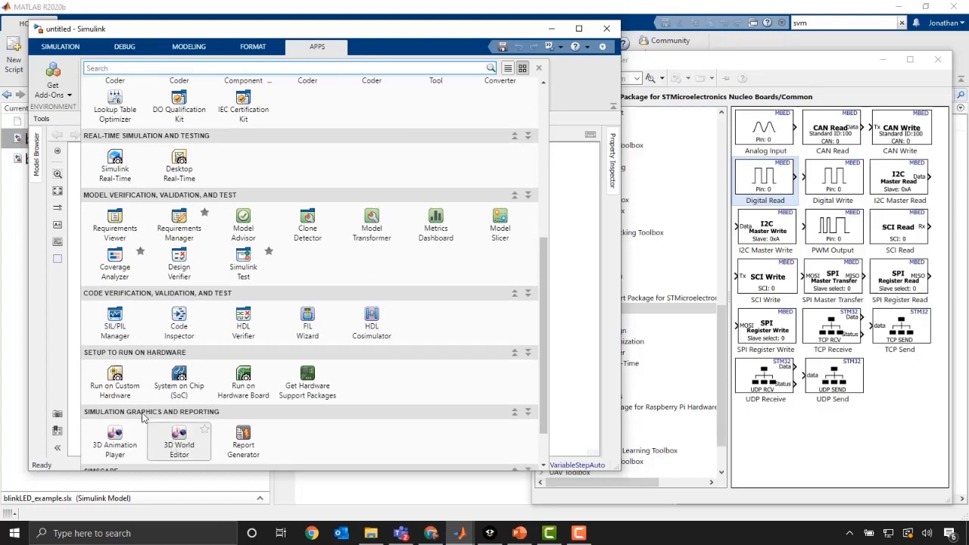
{"action": "mouse_move", "coordinate": [306, 382]}
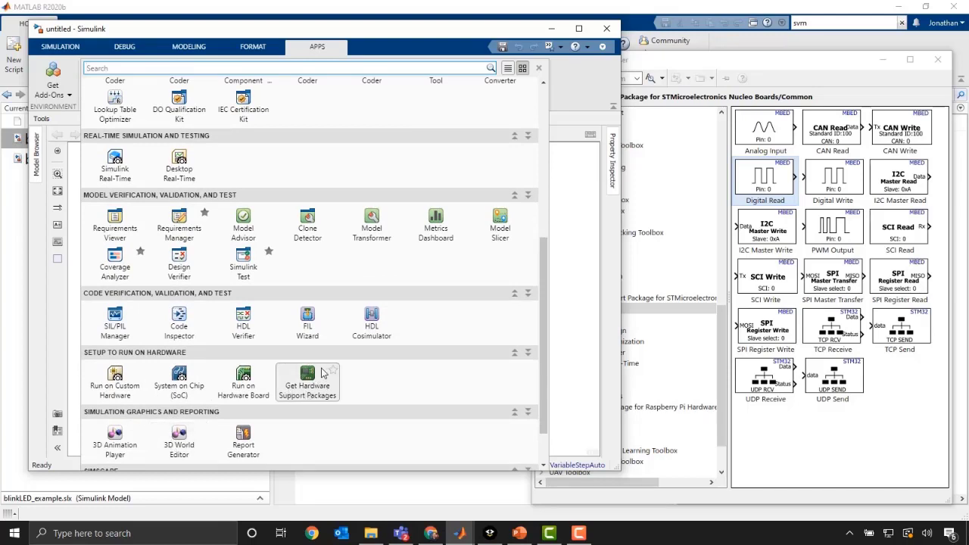
{"action": "mouse_move", "coordinate": [243, 381]}
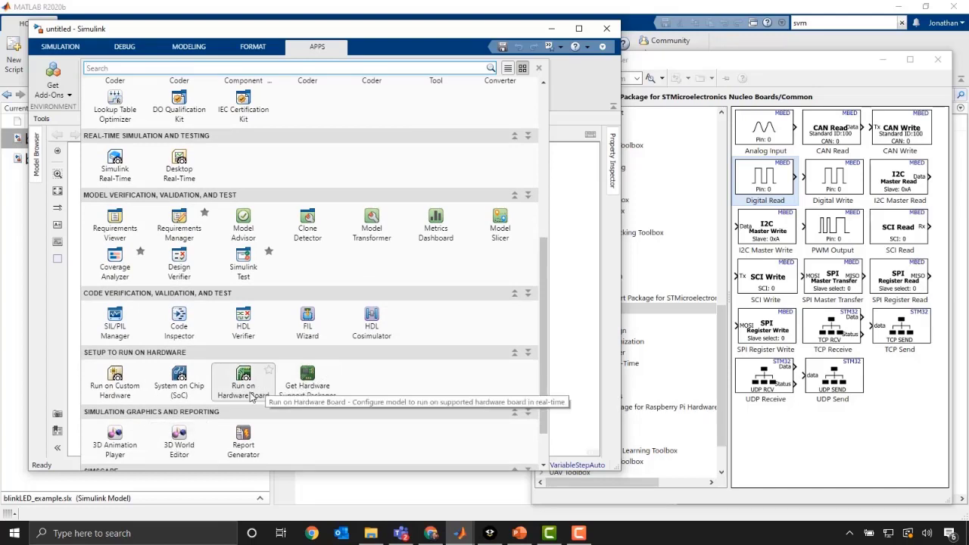
{"action": "mouse_move", "coordinate": [230, 394]}
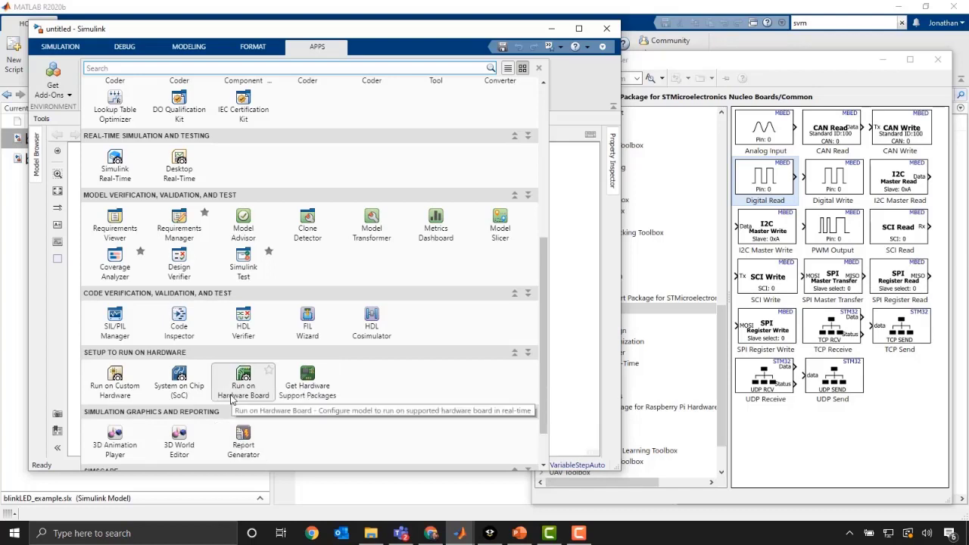
Configure the model to run on the STM32 Nucleo F767ZI hardware board and finish setup
{"action": "left_click", "coordinate": [243, 382]}
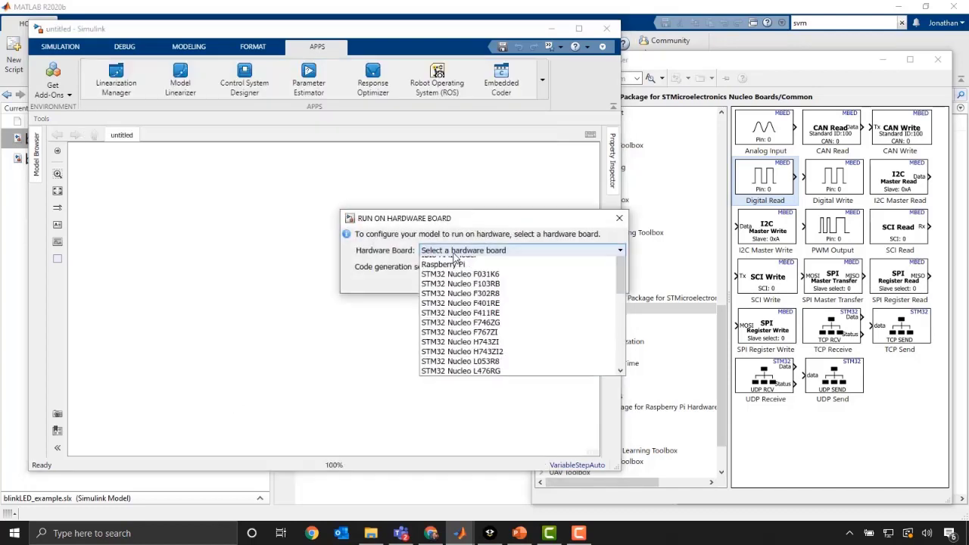
{"action": "scroll", "scroll_direction": "up", "scroll_amount": 3}
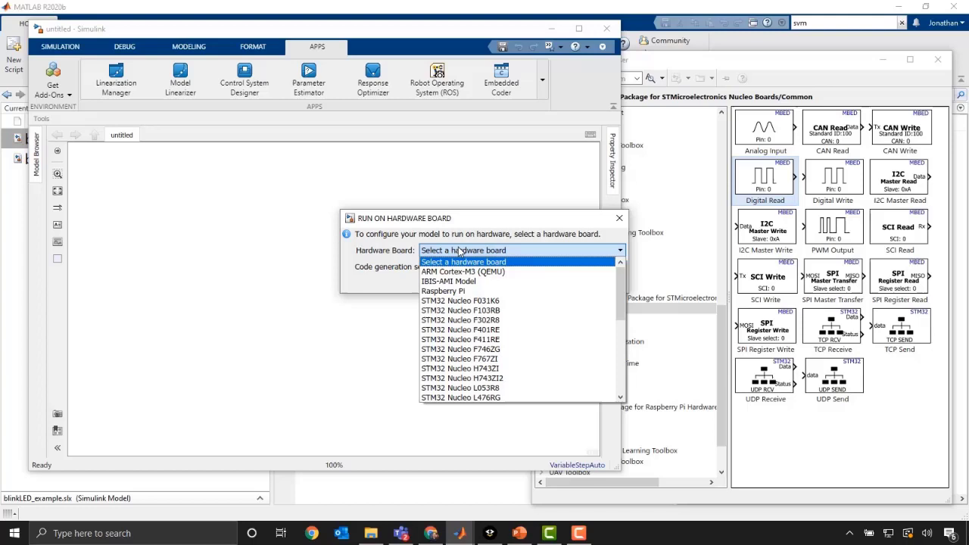
{"action": "mouse_move", "coordinate": [468, 269]}
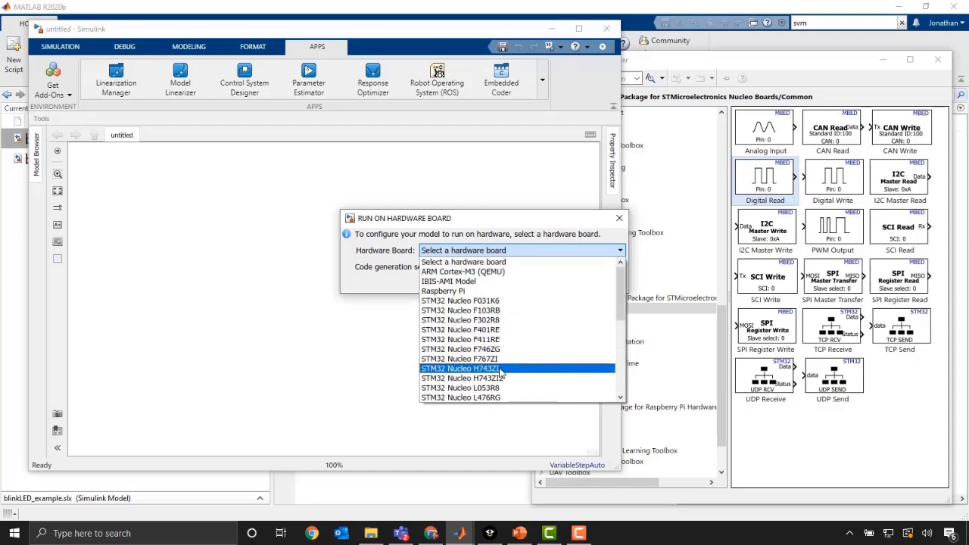
{"action": "mouse_move", "coordinate": [460, 348]}
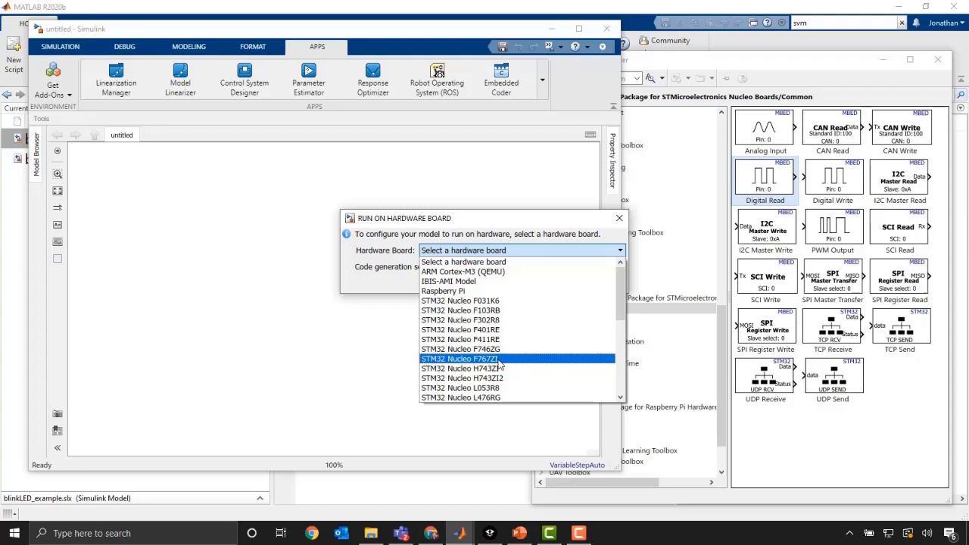
{"action": "left_click", "coordinate": [461, 357]}
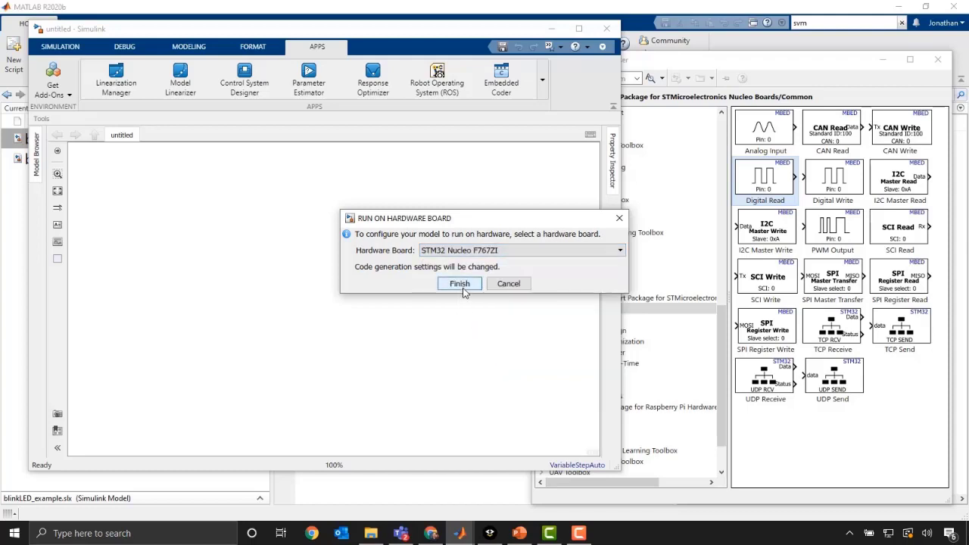
{"action": "left_click", "coordinate": [459, 284]}
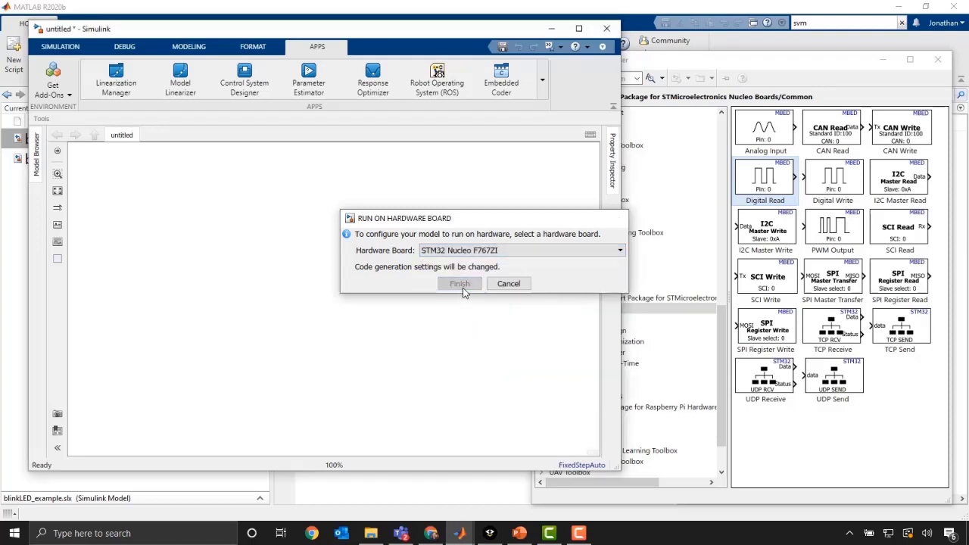
{"action": "left_click", "coordinate": [459, 283]}
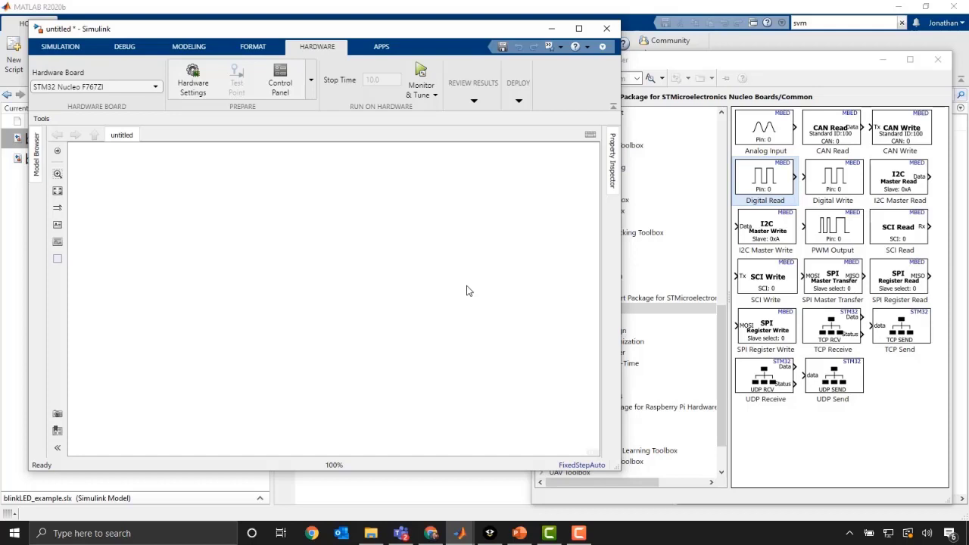
{"action": "mouse_move", "coordinate": [560, 253]}
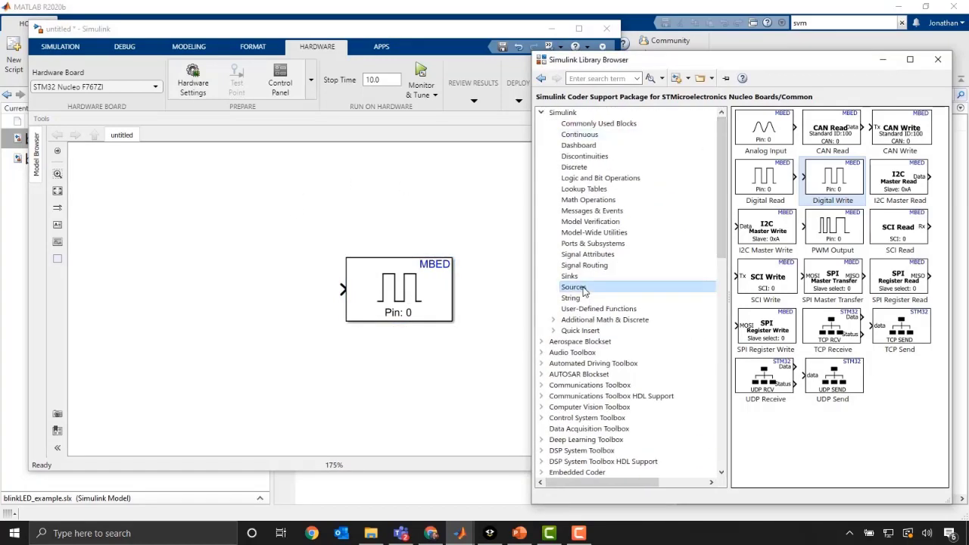
Place a Pulse Generator from Sources and wire its output to the Digital Write input
{"action": "left_click", "coordinate": [573, 288]}
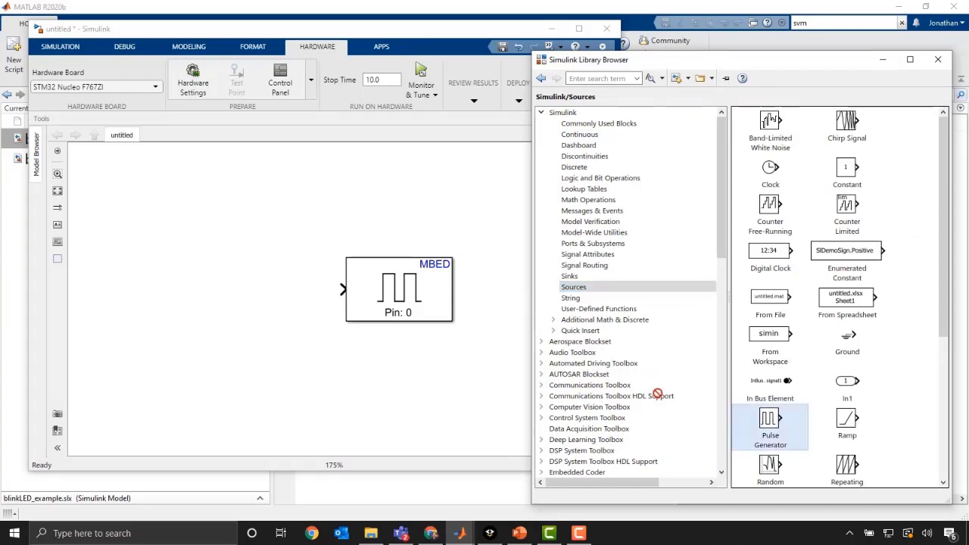
{"action": "left_click_drag", "start_coordinate": [769, 427], "coordinate": [218, 291]}
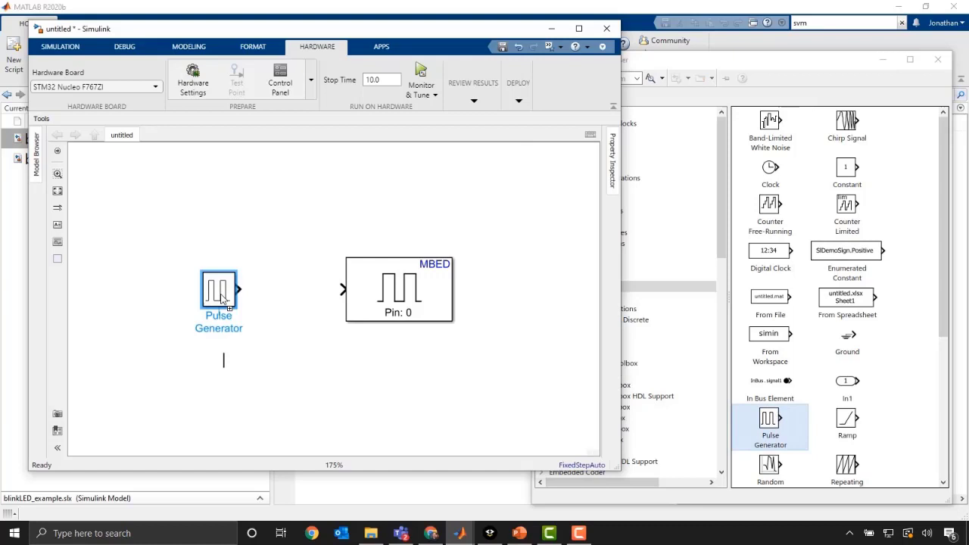
{"action": "left_click_drag", "start_coordinate": [241, 290], "coordinate": [342, 289]}
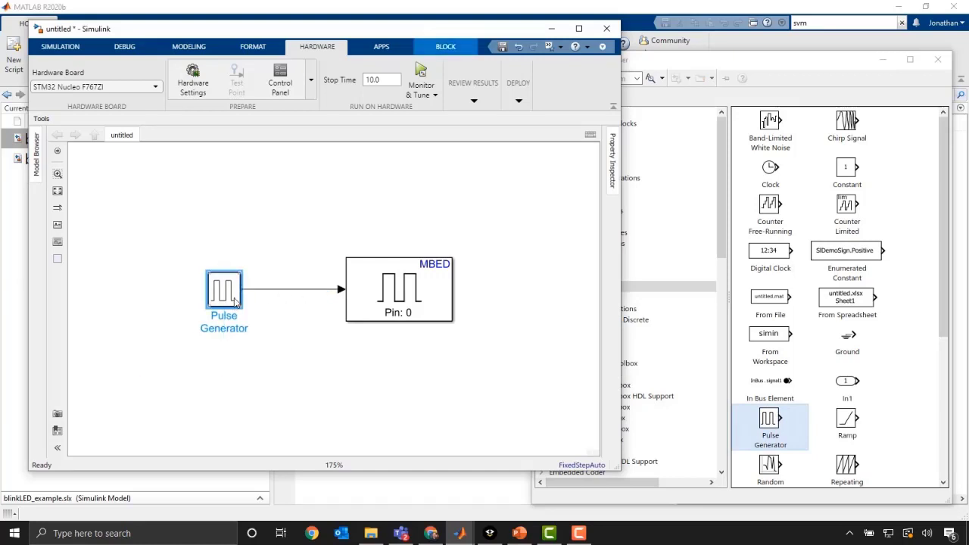
Set the Pulse Generator to a 1-second period with 50% pulse width
{"action": "double_click", "coordinate": [224, 290]}
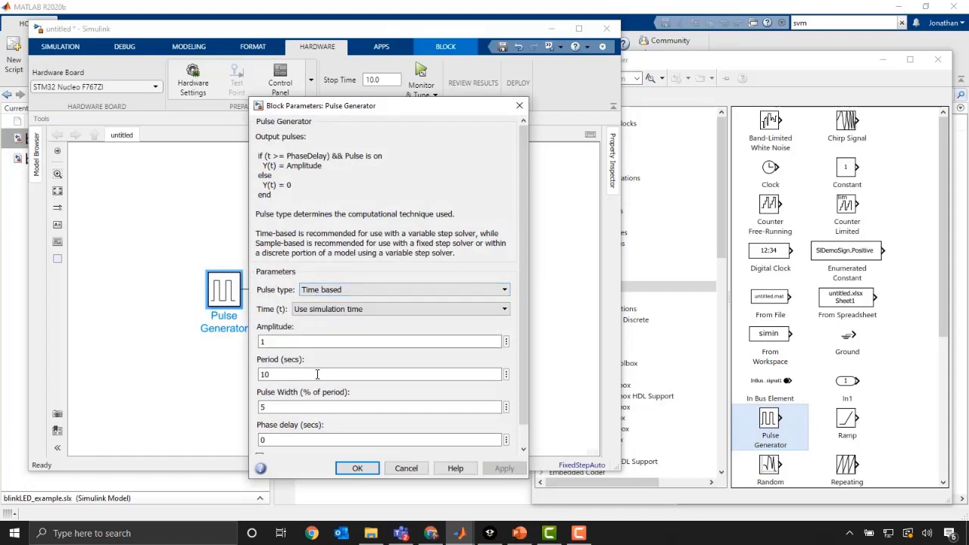
{"action": "triple_click", "coordinate": [303, 374]}
{"action": "type", "text": "1"}
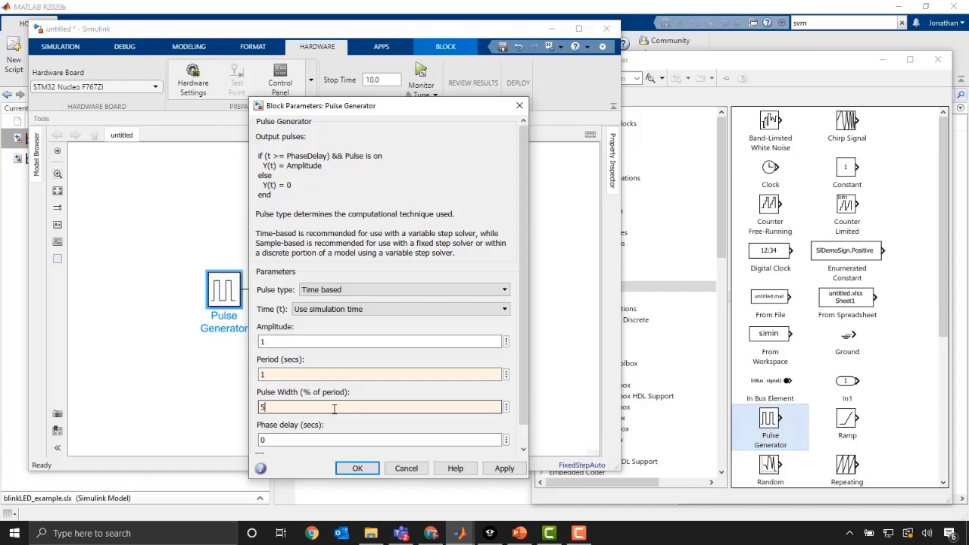
{"action": "type", "text": "0"}
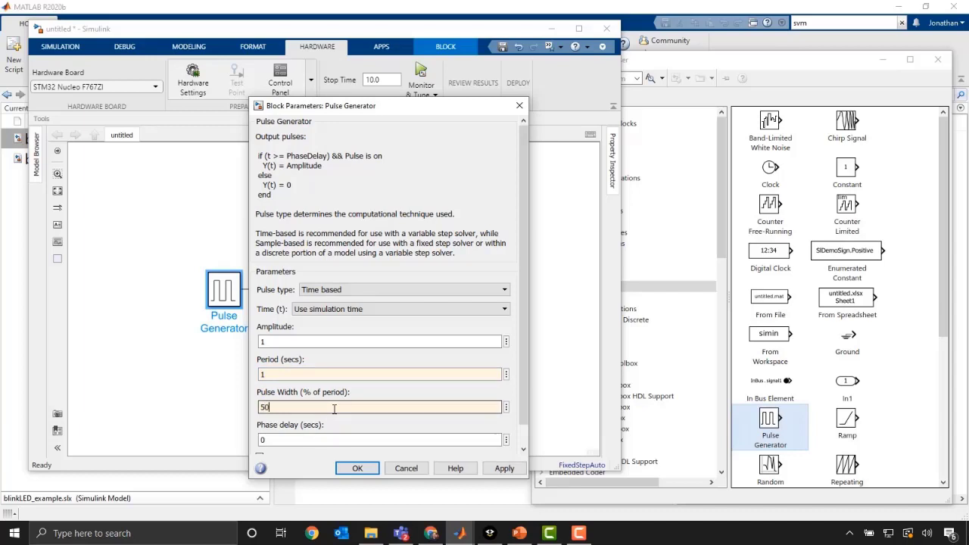
{"action": "scroll", "scroll_direction": "down", "scroll_amount": 3}
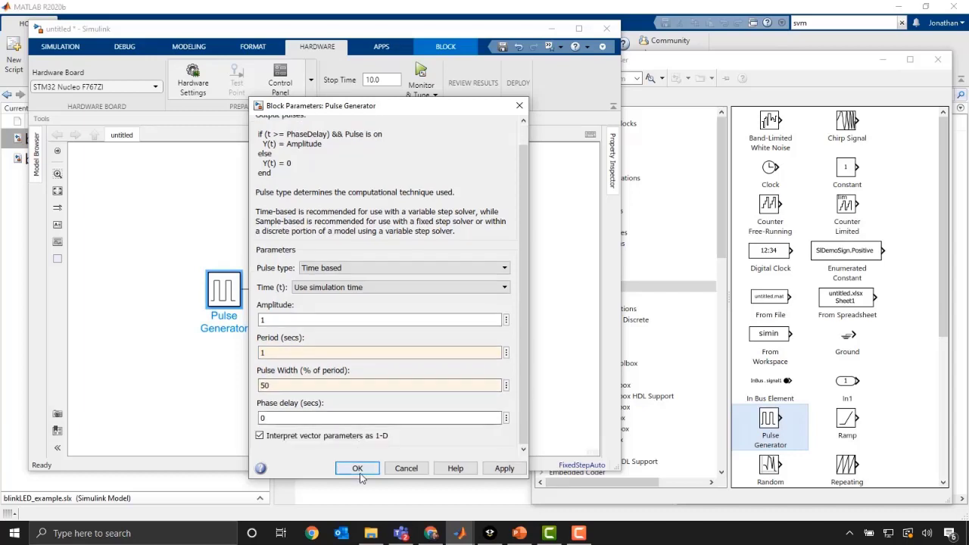
{"action": "left_click", "coordinate": [357, 468]}
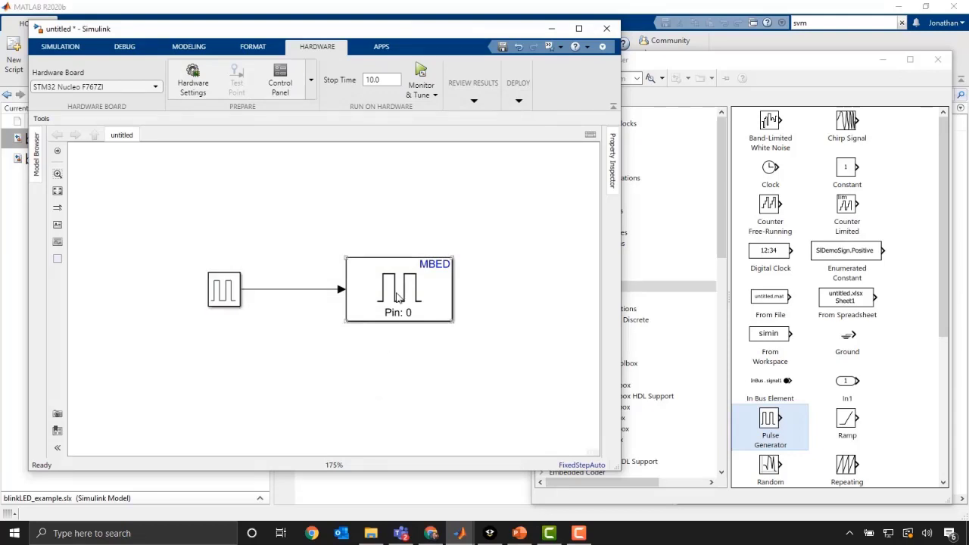
{"action": "mouse_move", "coordinate": [363, 321]}
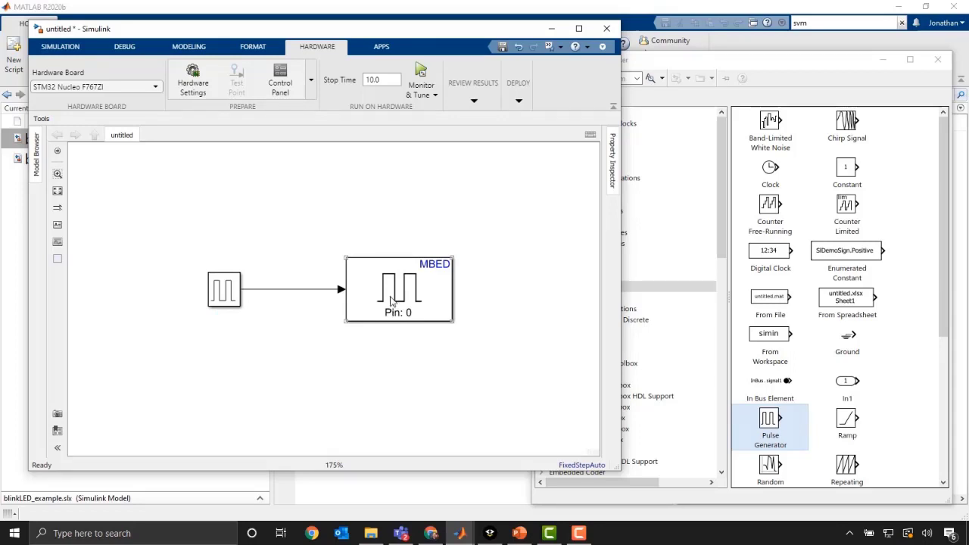
From the Digital Write block parameters, view the Nucleo F767ZI pin map
{"action": "double_click", "coordinate": [400, 289]}
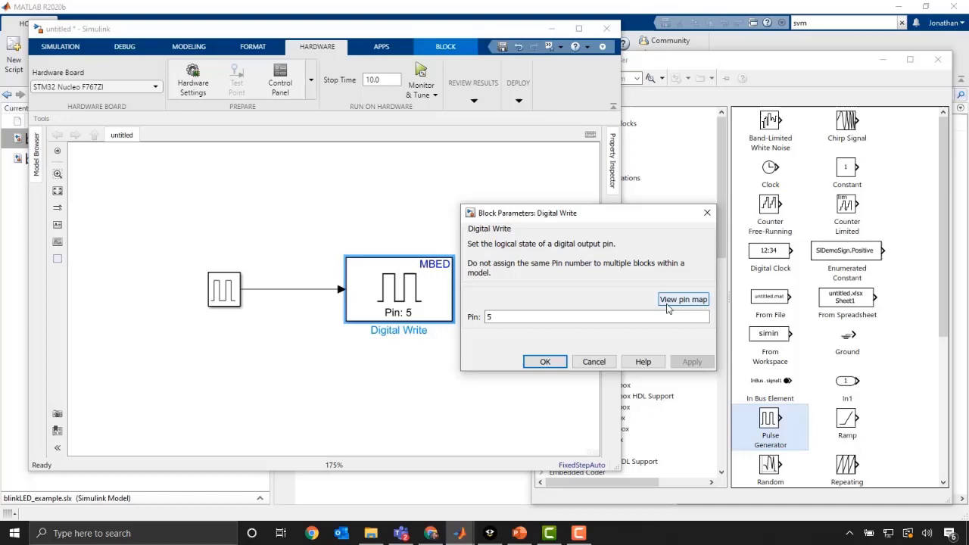
{"action": "left_click", "coordinate": [683, 300]}
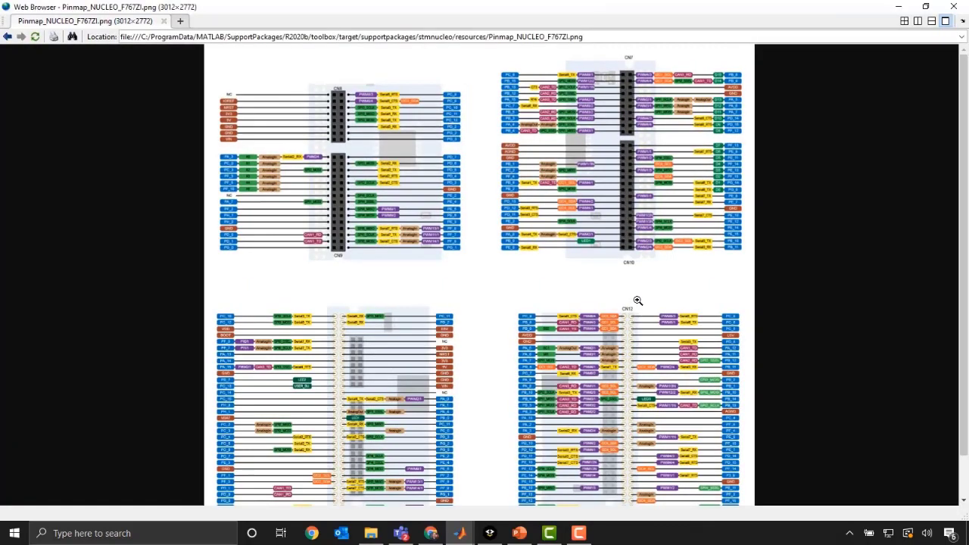
Zoom into the pin map and scroll around the CN10/CN11 headers to locate PB_0
{"action": "left_click", "coordinate": [639, 300]}
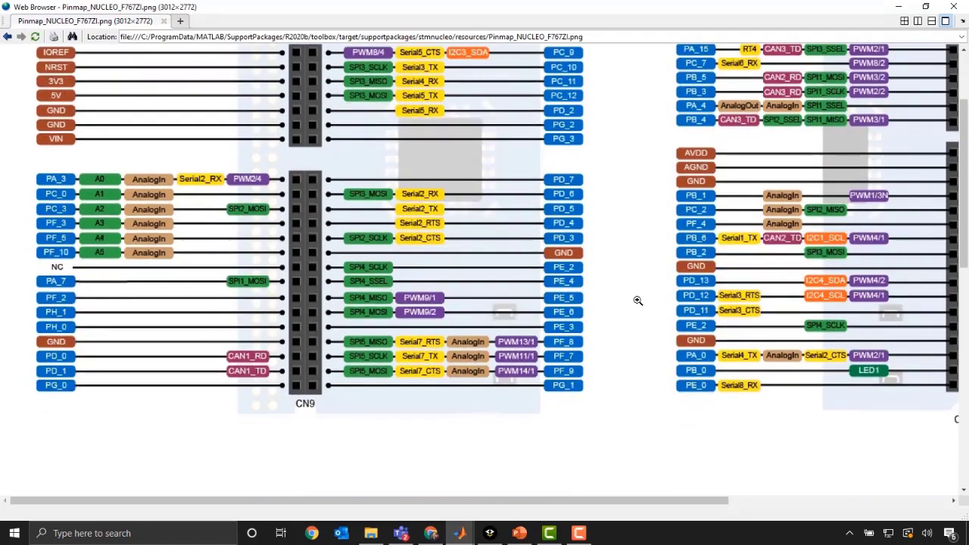
{"action": "scroll", "scroll_direction": "up", "scroll_amount": 3}
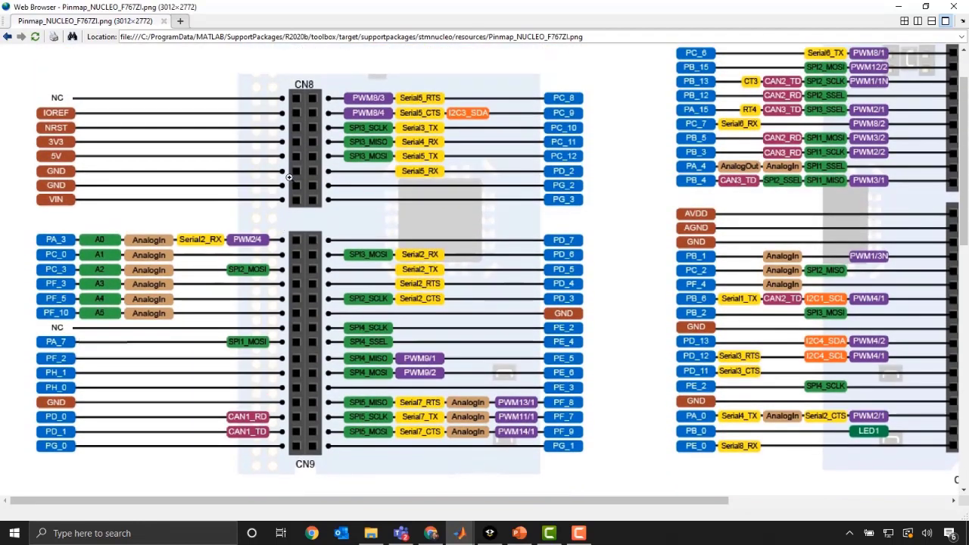
{"action": "scroll", "scroll_direction": "right", "scroll_amount": 3}
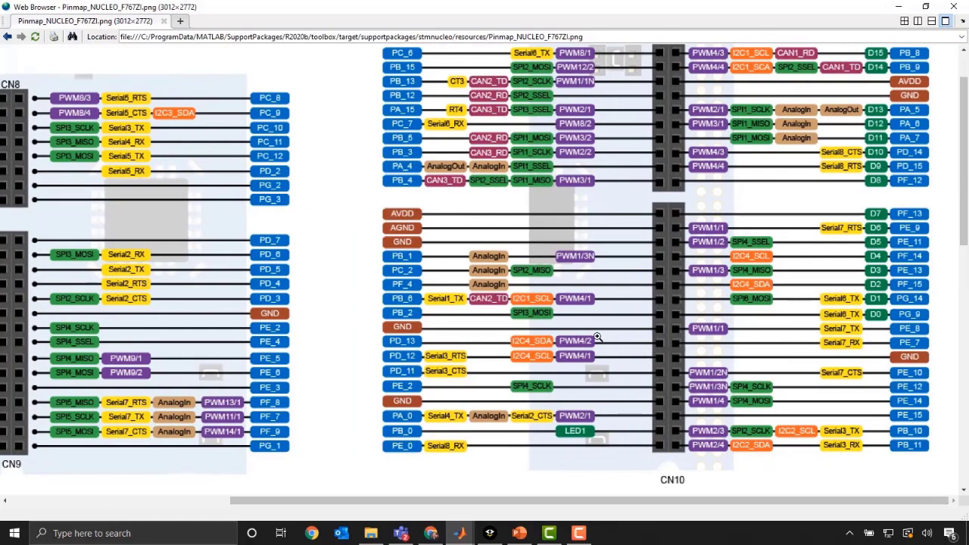
{"action": "mouse_move", "coordinate": [471, 301]}
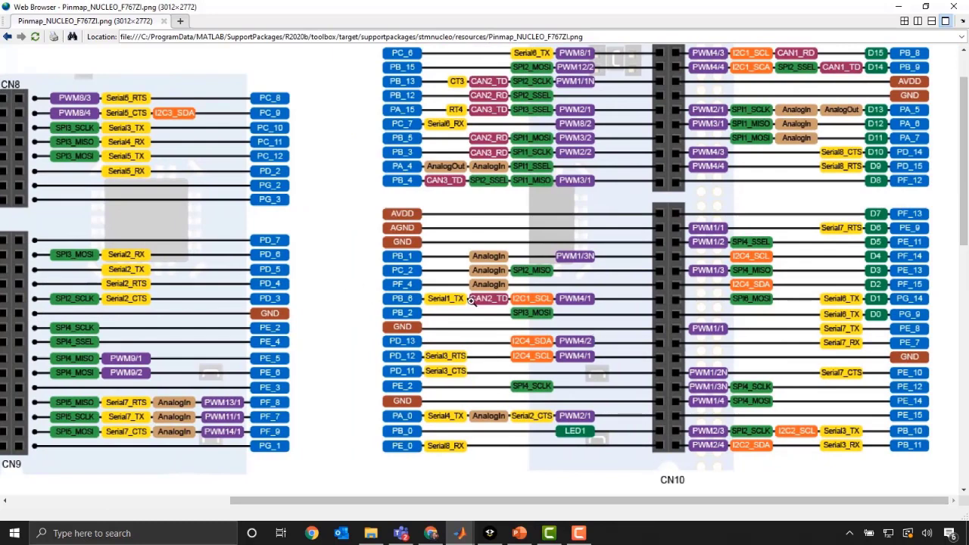
{"action": "mouse_move", "coordinate": [710, 206]}
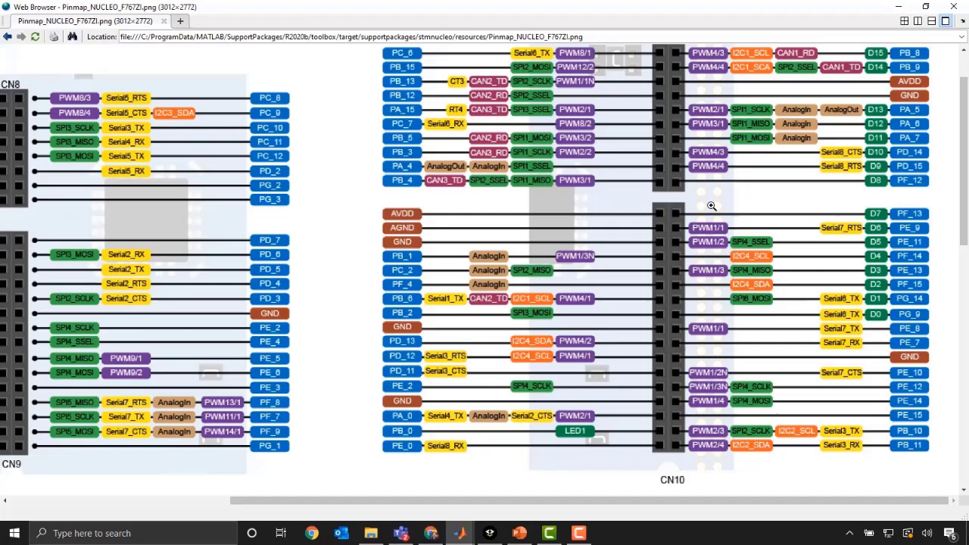
{"action": "scroll", "scroll_direction": "down", "scroll_amount": 3}
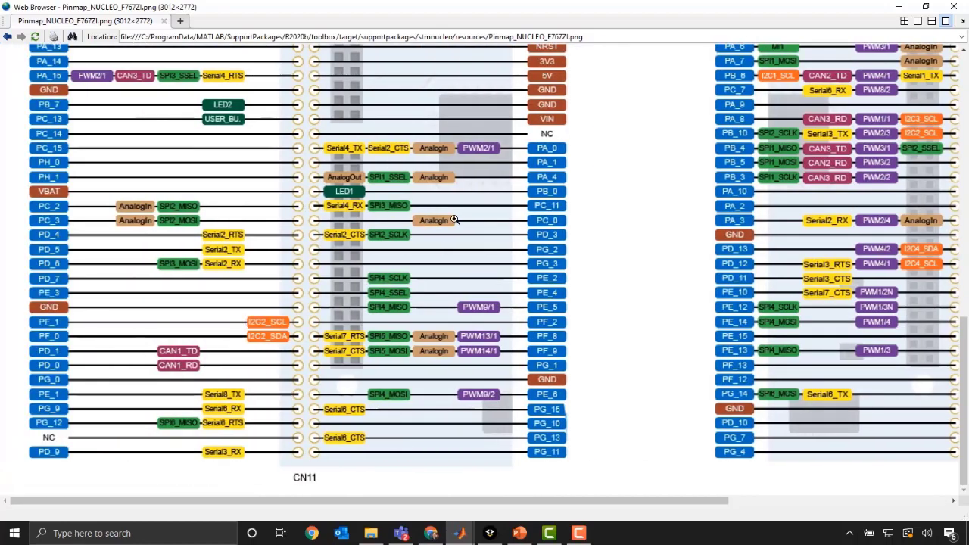
{"action": "mouse_move", "coordinate": [317, 200]}
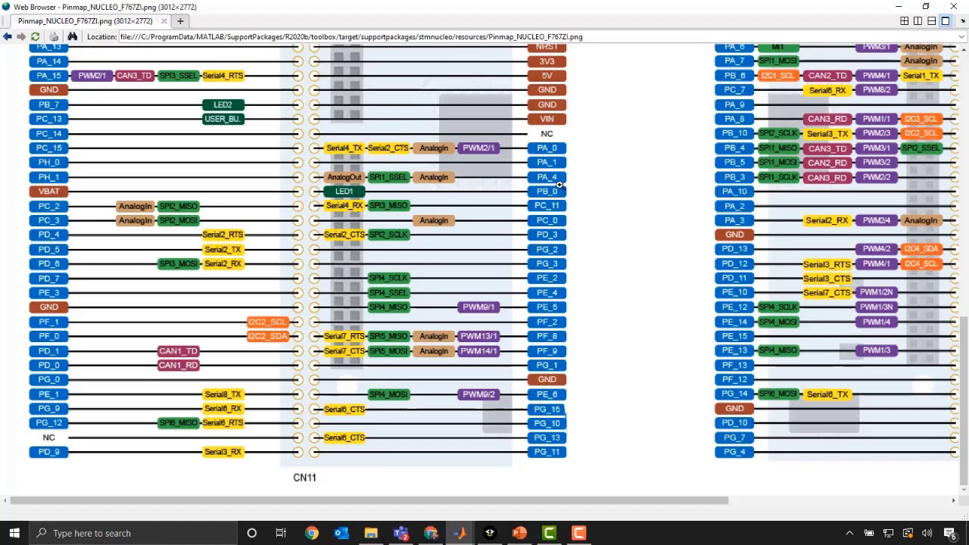
{"action": "mouse_move", "coordinate": [559, 195]}
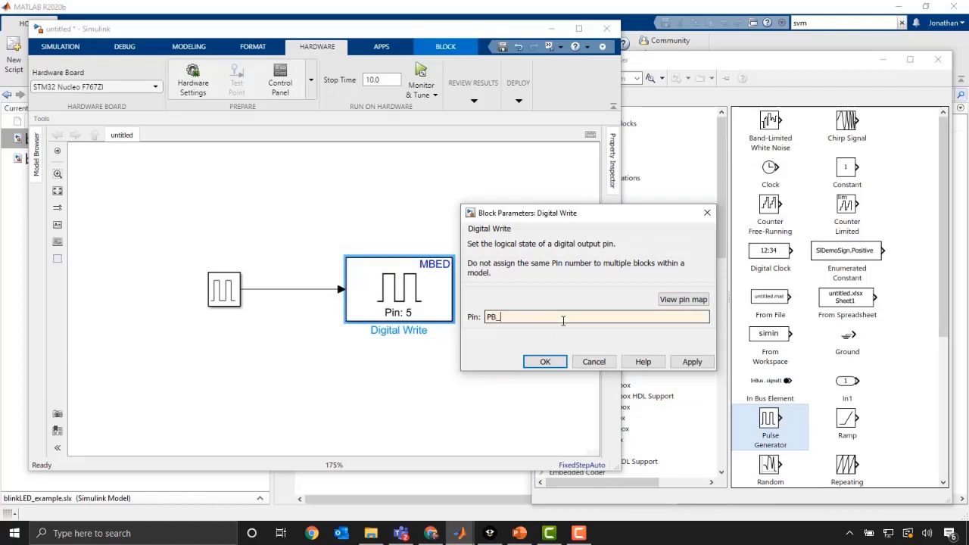
Confirm PB_0 as the Digital Write pin and show the Hardware tab's deployment options
{"action": "left_click", "coordinate": [545, 360]}
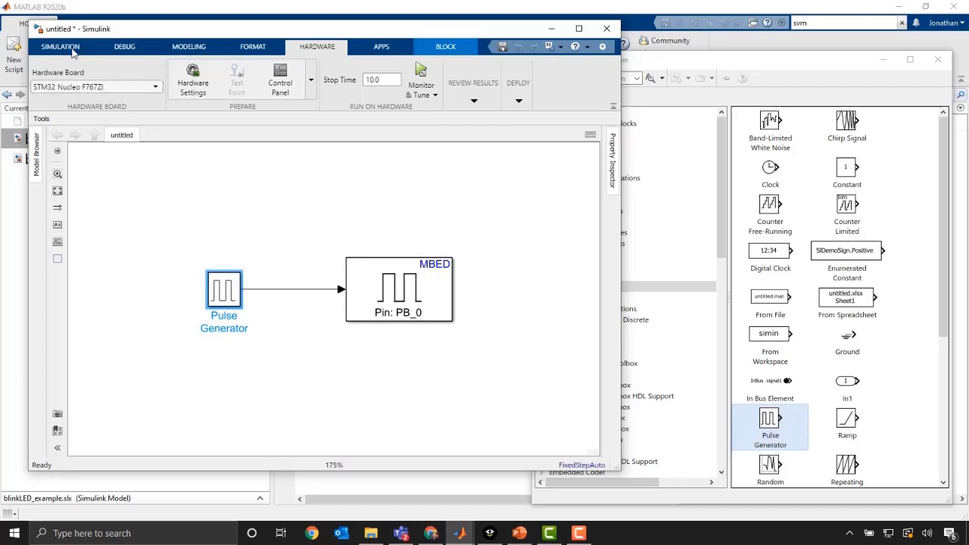
{"action": "left_click", "coordinate": [61, 45]}
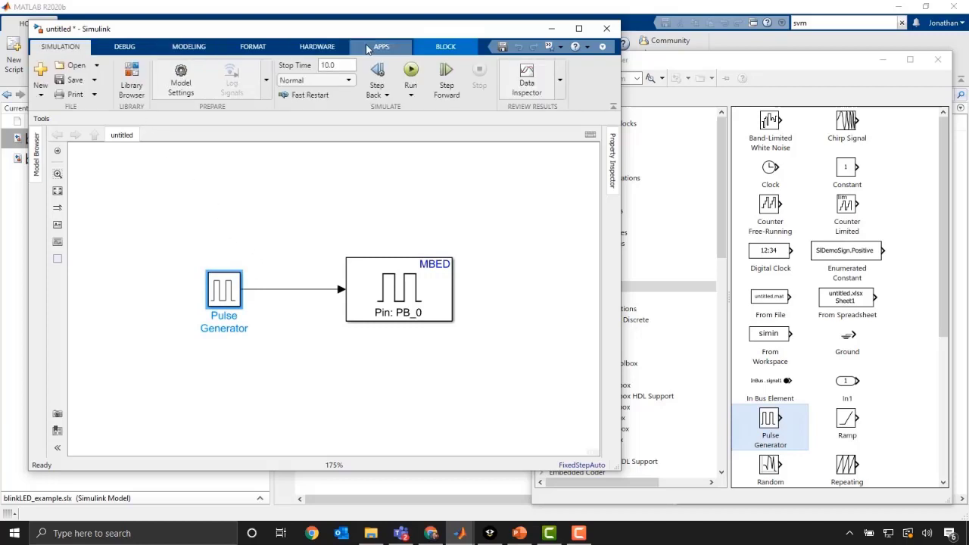
{"action": "left_click", "coordinate": [316, 45]}
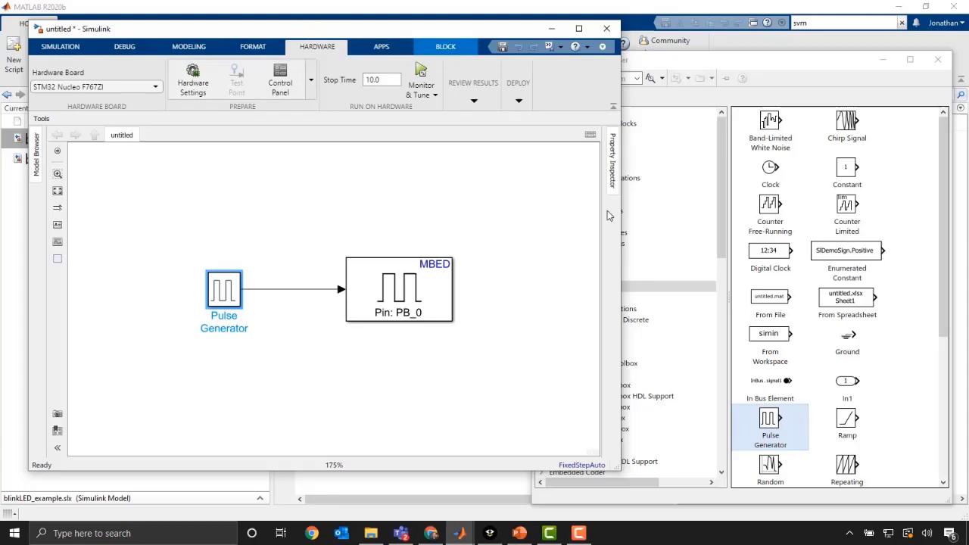
{"action": "left_click", "coordinate": [660, 218]}
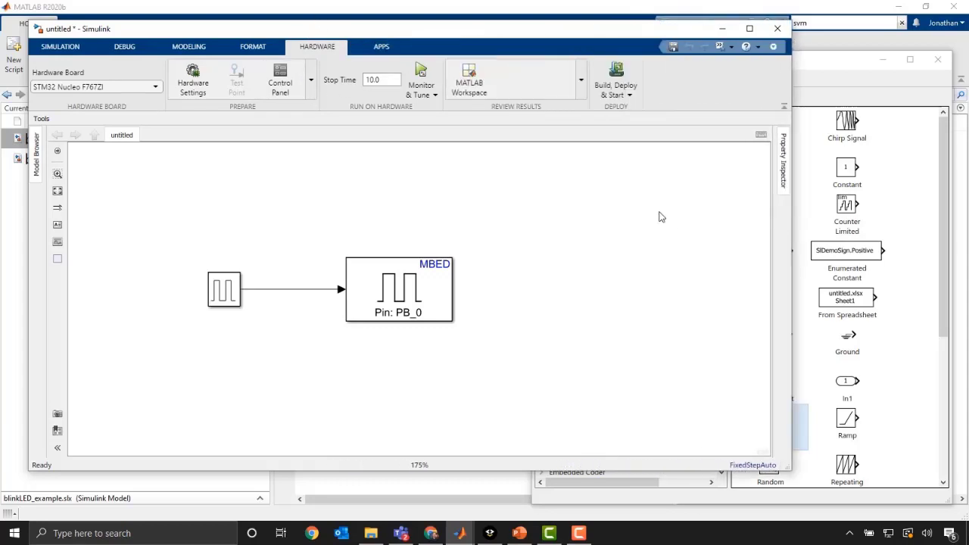
{"action": "mouse_move", "coordinate": [423, 60]}
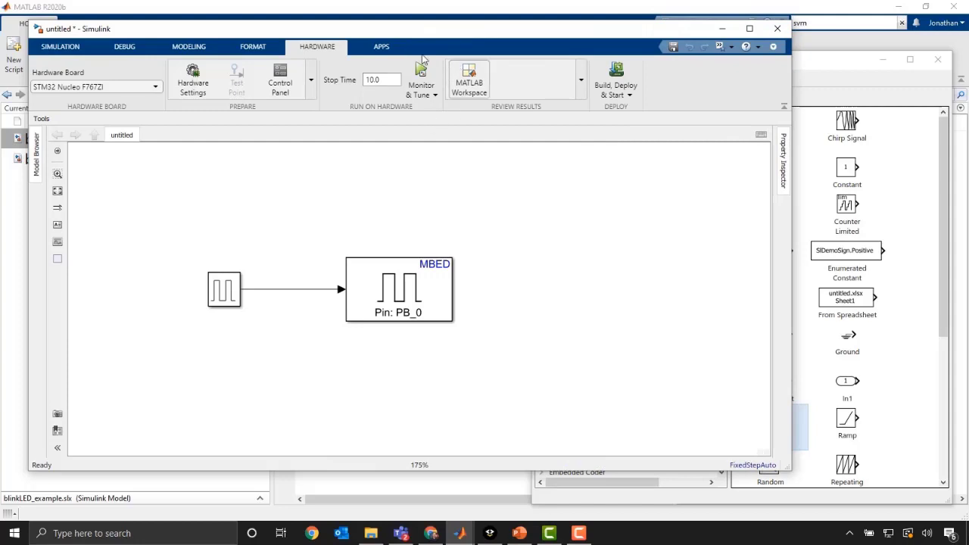
{"action": "mouse_move", "coordinate": [578, 100]}
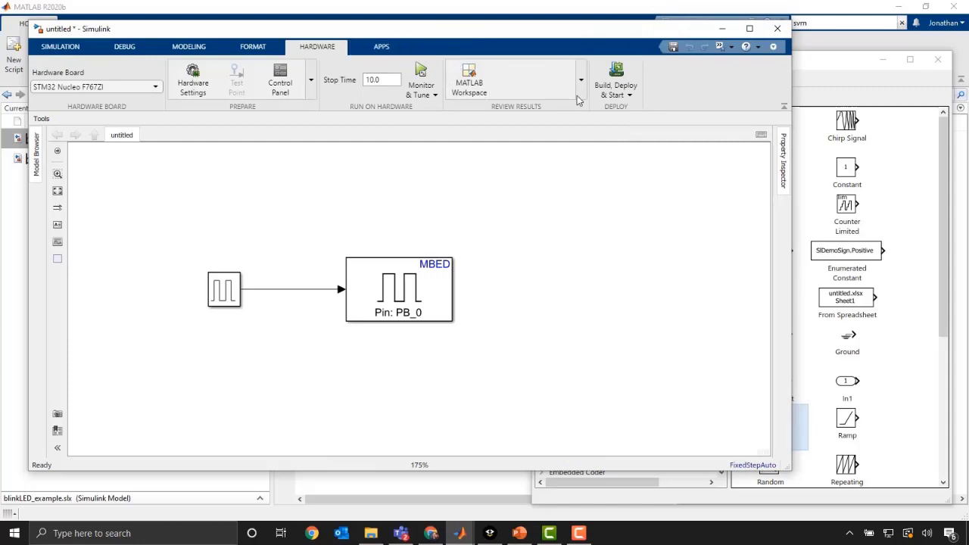
Build the model for the Nucleo board and view the build log in the Diagnostic Viewer
{"action": "left_click", "coordinate": [615, 85]}
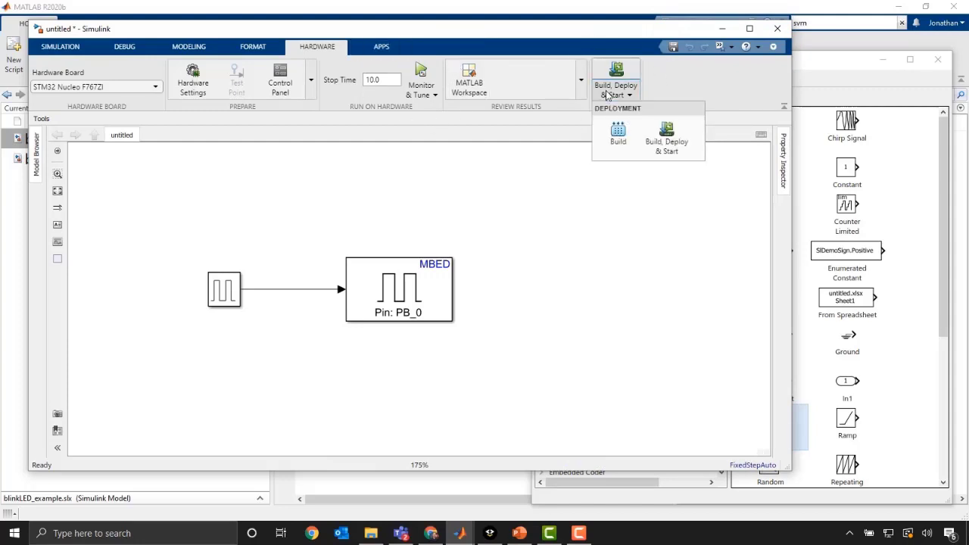
{"action": "mouse_move", "coordinate": [618, 134]}
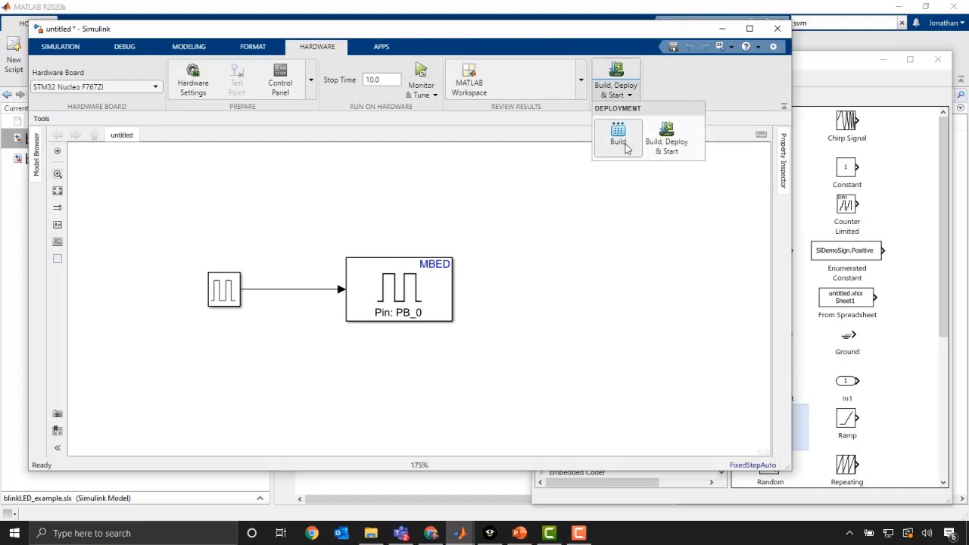
{"action": "mouse_move", "coordinate": [667, 139]}
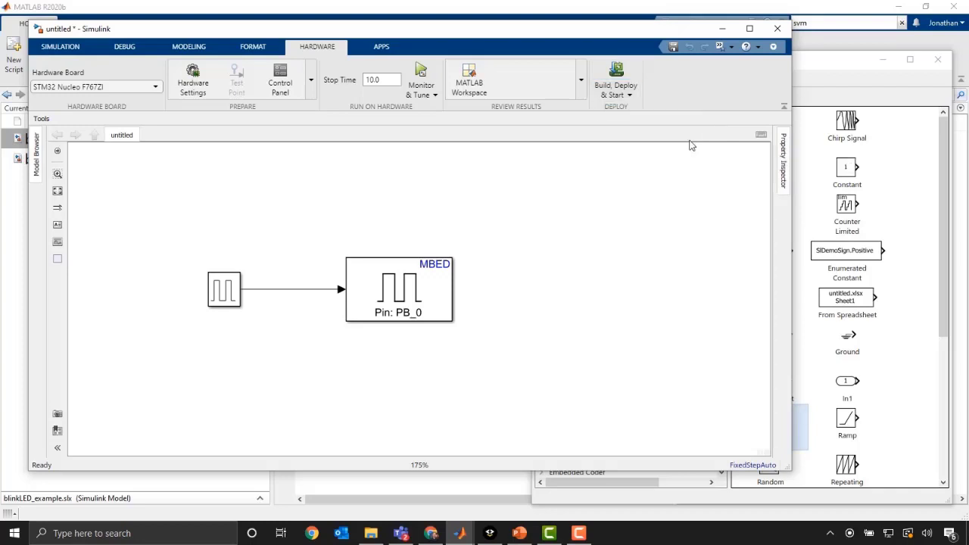
{"action": "left_click", "coordinate": [615, 79]}
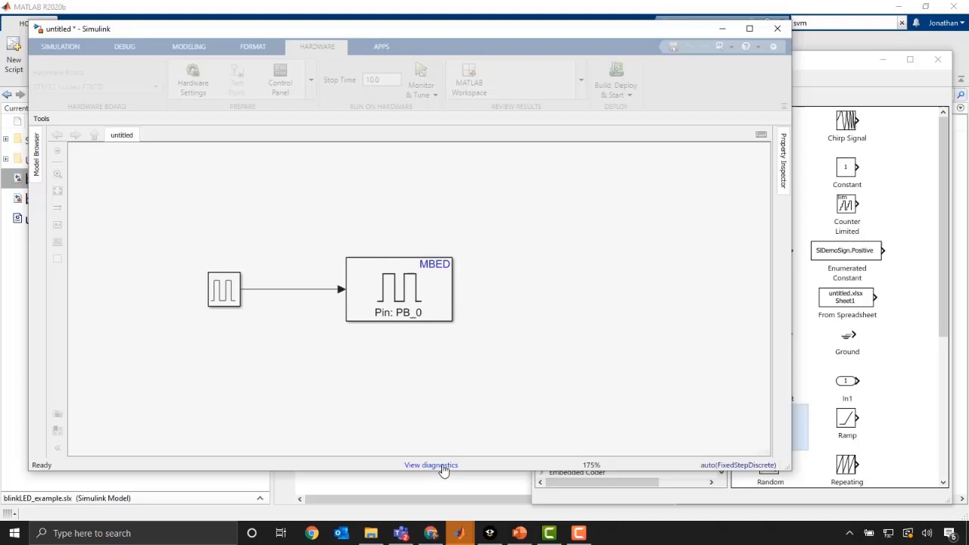
{"action": "left_click", "coordinate": [430, 465]}
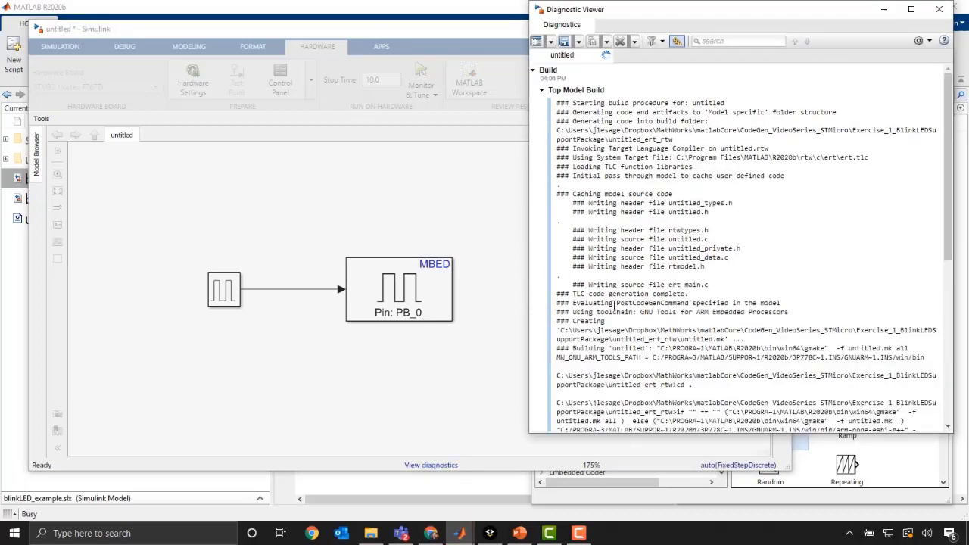
Scroll the Diagnostic Viewer to the Build Summary showing one model built successfully
{"action": "scroll", "scroll_direction": "down", "scroll_amount": 3}
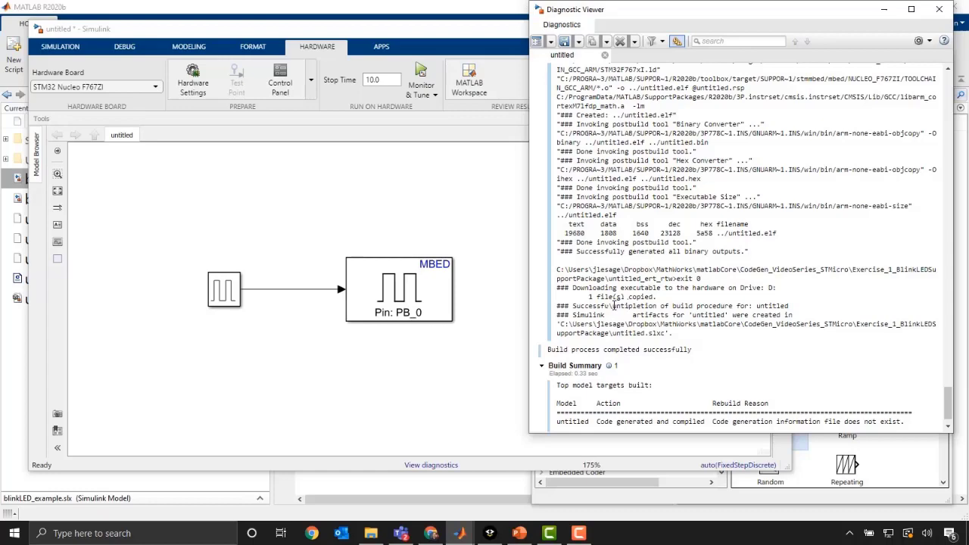
{"action": "scroll", "scroll_direction": "down", "scroll_amount": 3}
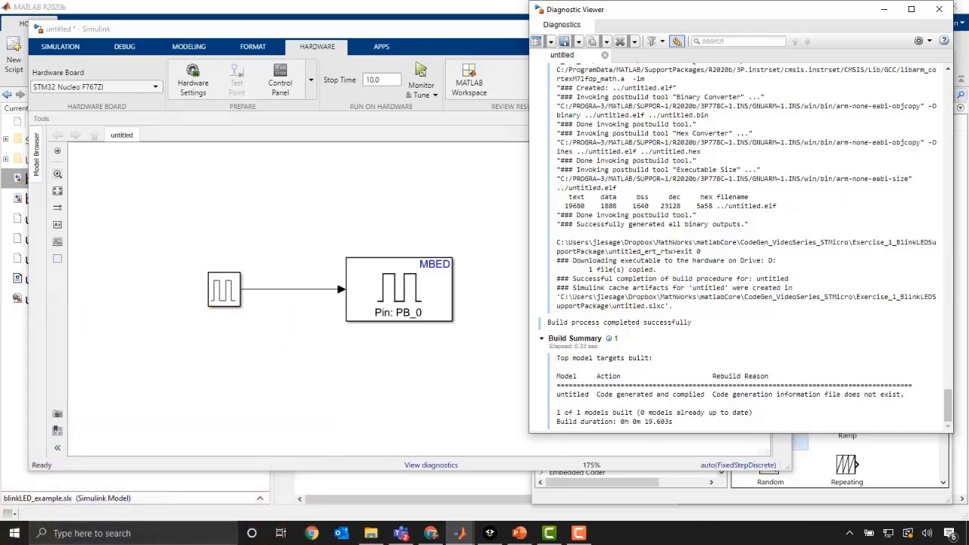
{"action": "mouse_move", "coordinate": [437, 206]}
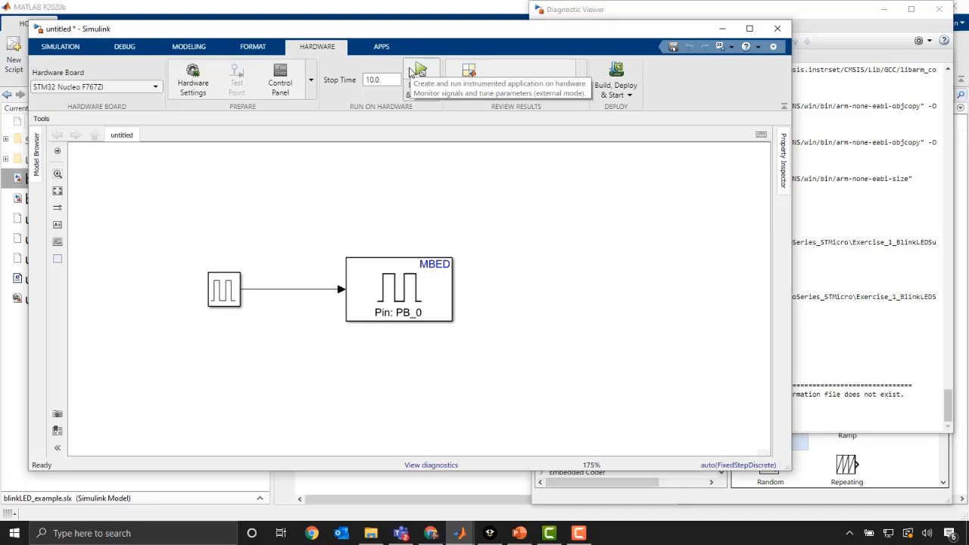
Inspect the Pulse Generator's parameters and close them unchanged
{"action": "left_click", "coordinate": [224, 290]}
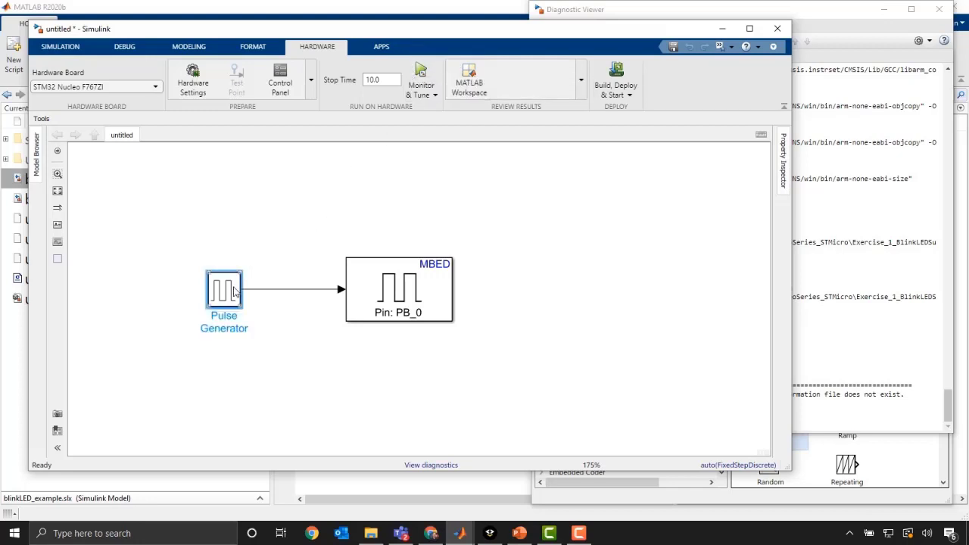
{"action": "double_click", "coordinate": [225, 291]}
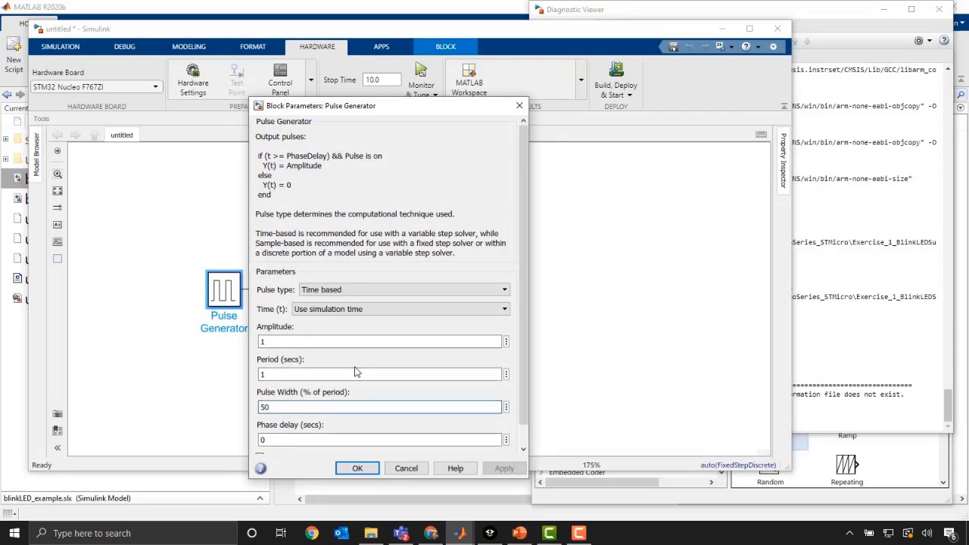
{"action": "left_click", "coordinate": [358, 374]}
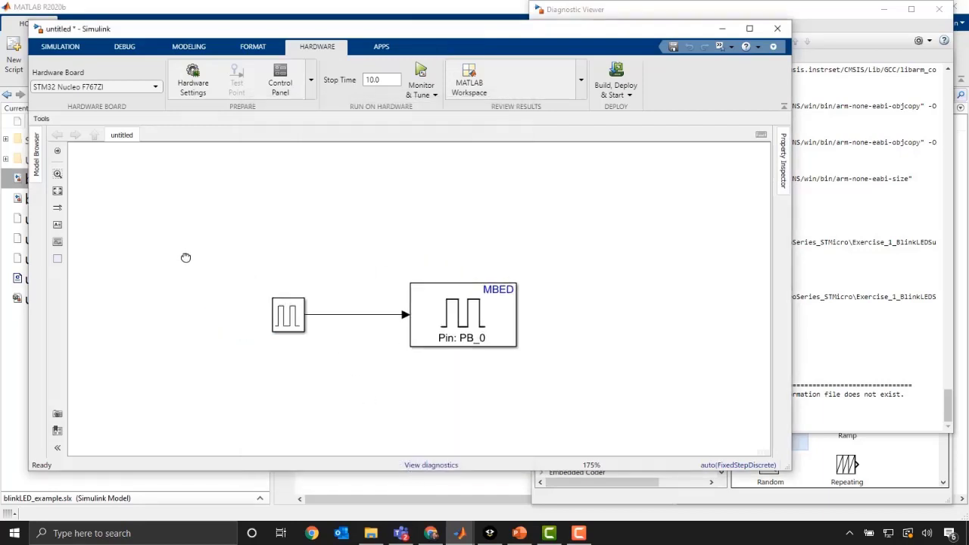
Select both blocks and bring up Hardware Settings confirming the STM32 Nucleo F767ZI board
{"action": "left_click_drag", "start_coordinate": [184, 258], "coordinate": [578, 382]}
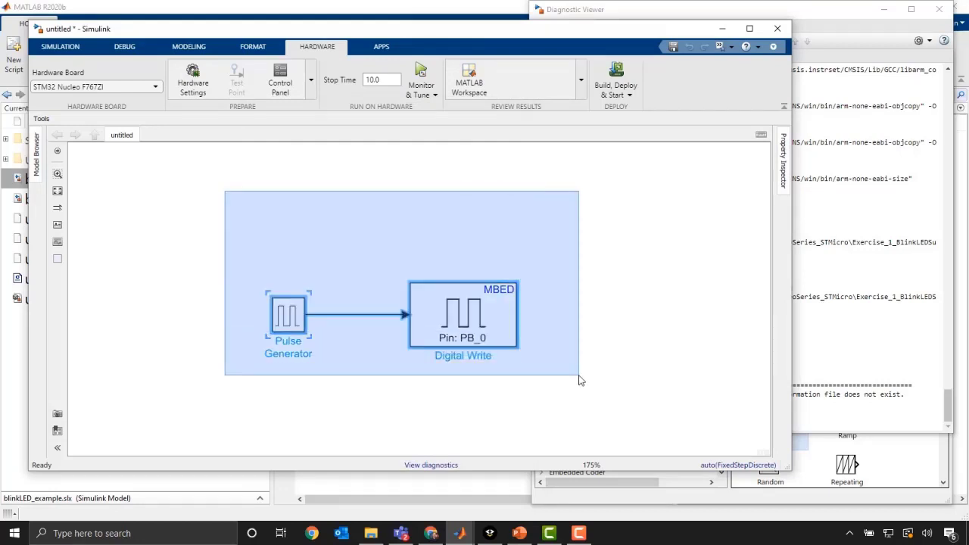
{"action": "left_click", "coordinate": [523, 279]}
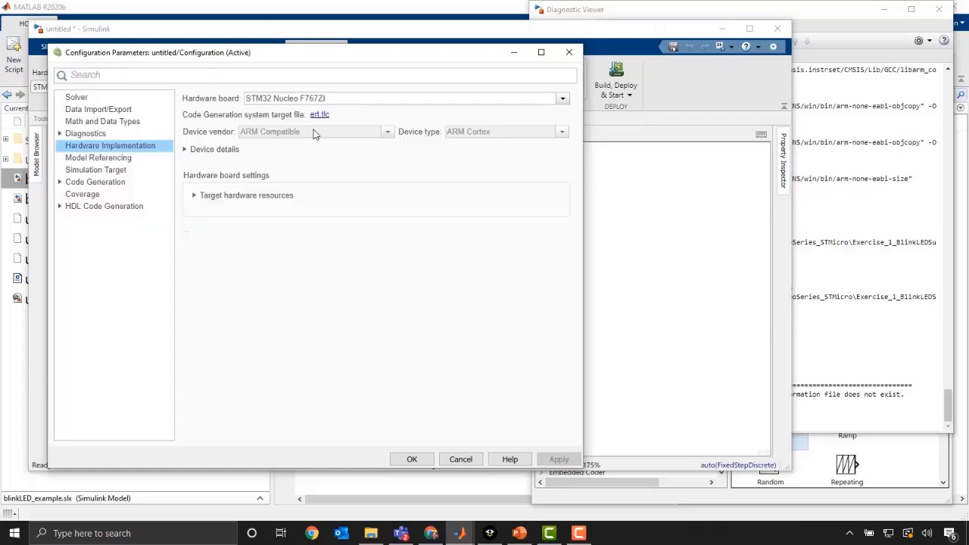
Expand Target hardware resources to the external-mode serial settings at 115200 baud
{"action": "left_click", "coordinate": [185, 148]}
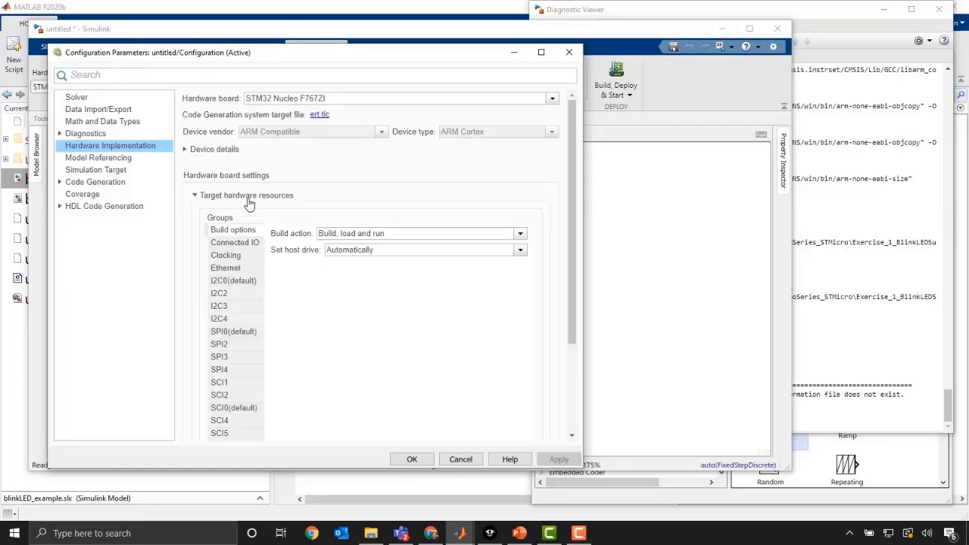
{"action": "scroll", "scroll_direction": "down", "scroll_amount": 3}
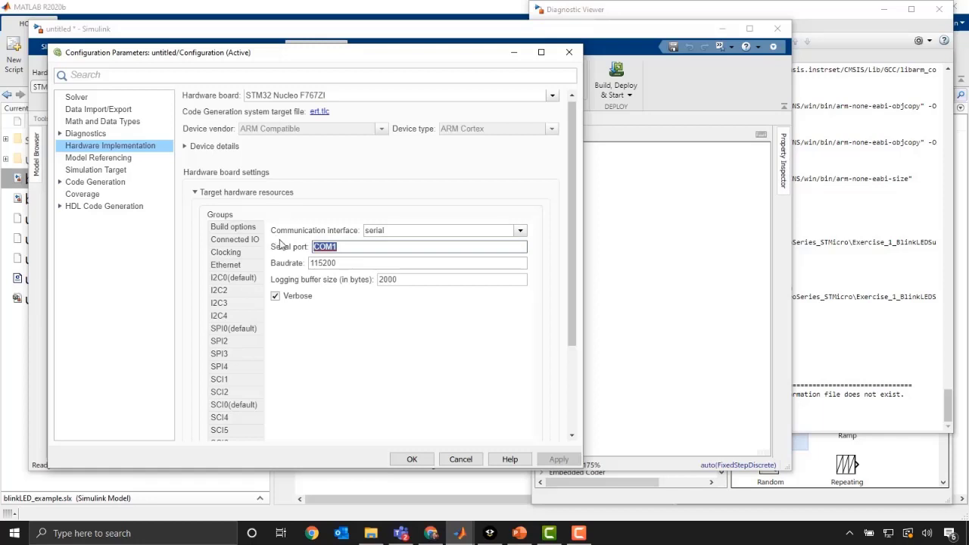
{"action": "mouse_move", "coordinate": [291, 255]}
{"action": "type", "text": "hard"}
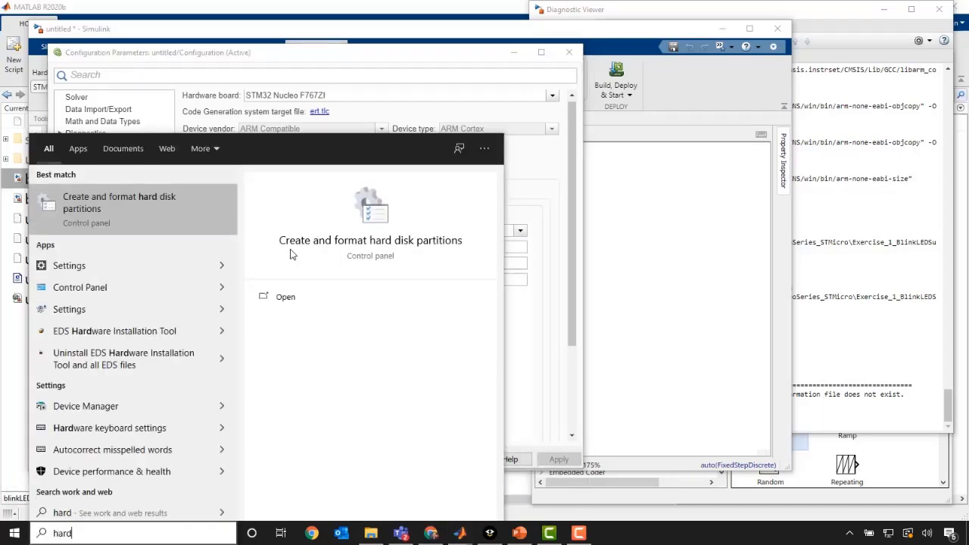
Locate the STLink Virtual COM Port on COM4 under Ports in Device Manager
{"action": "left_click", "coordinate": [85, 406]}
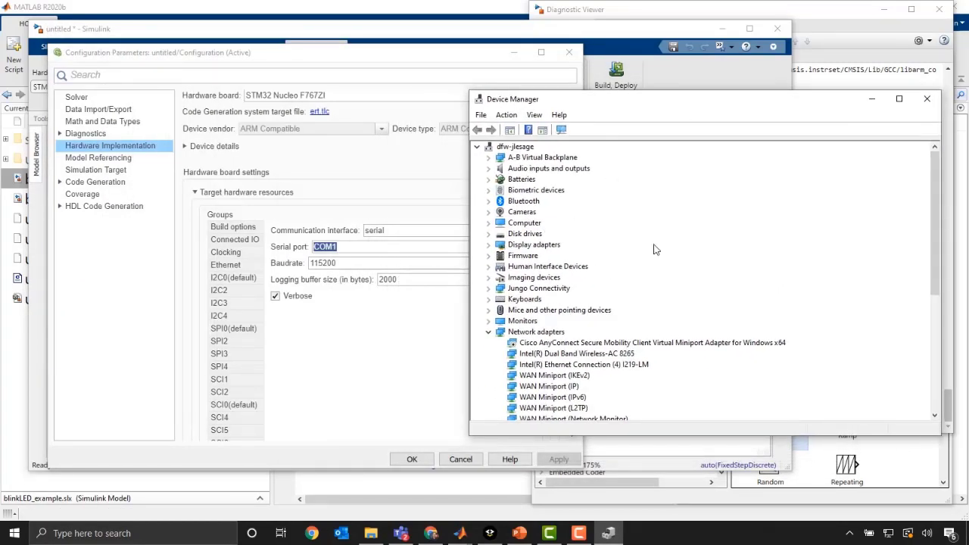
{"action": "mouse_move", "coordinate": [541, 254]}
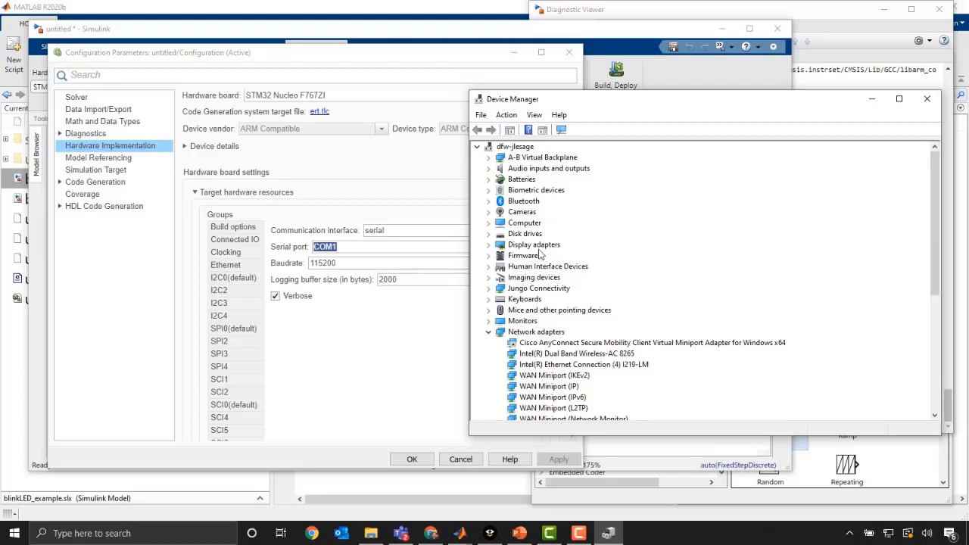
{"action": "scroll", "scroll_direction": "down", "scroll_amount": 3}
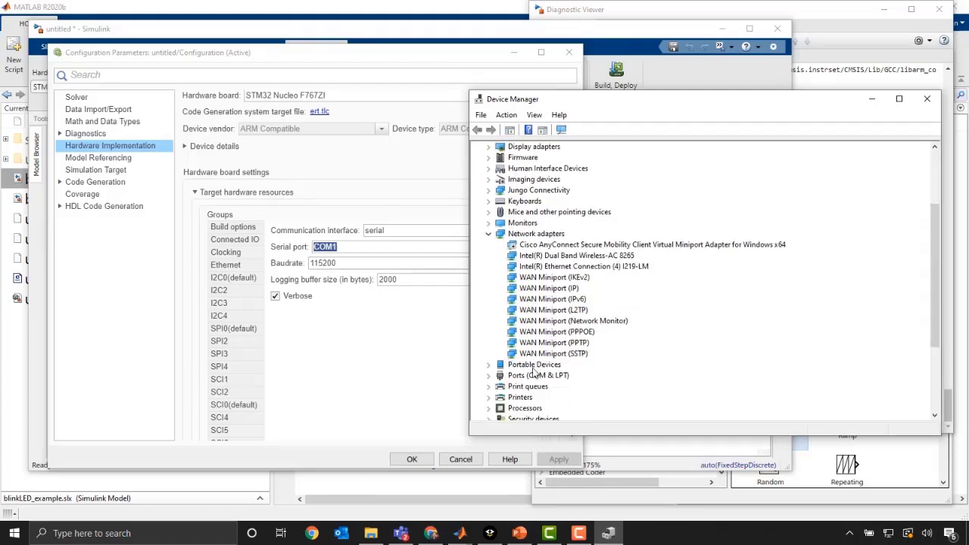
{"action": "left_click", "coordinate": [488, 375]}
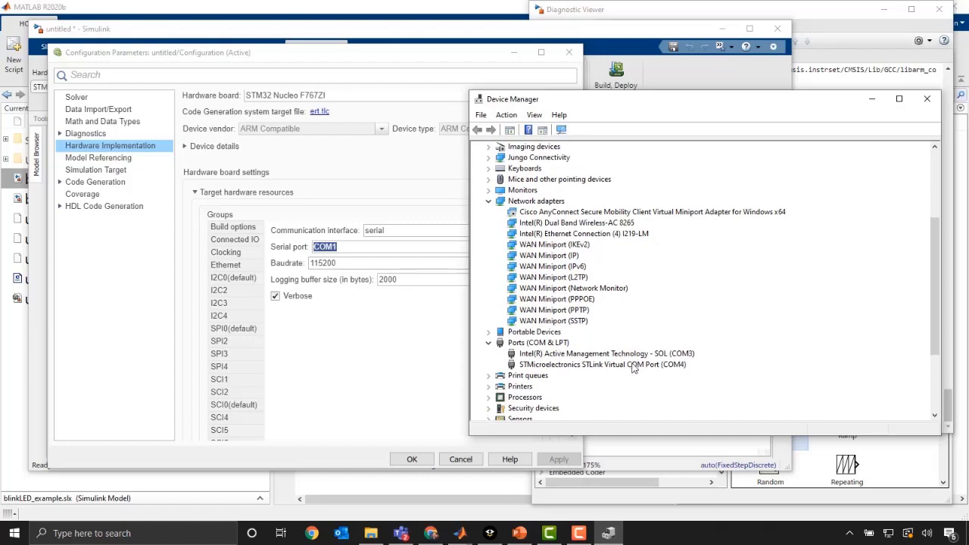
{"action": "left_click", "coordinate": [603, 364]}
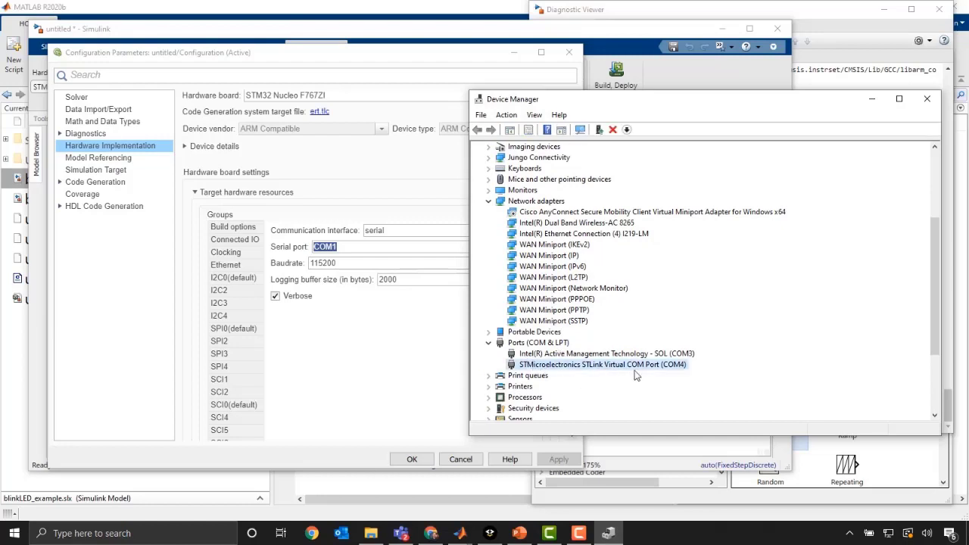
{"action": "mouse_move", "coordinate": [512, 369]}
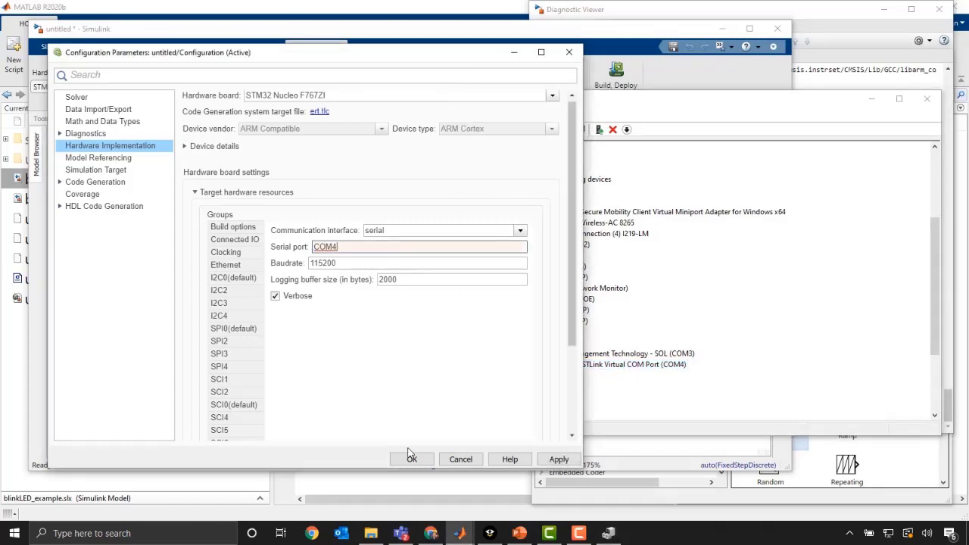
Confirm the COM4 serial port and launch Monitor & Tune on the board in external mode
{"action": "left_click", "coordinate": [412, 460]}
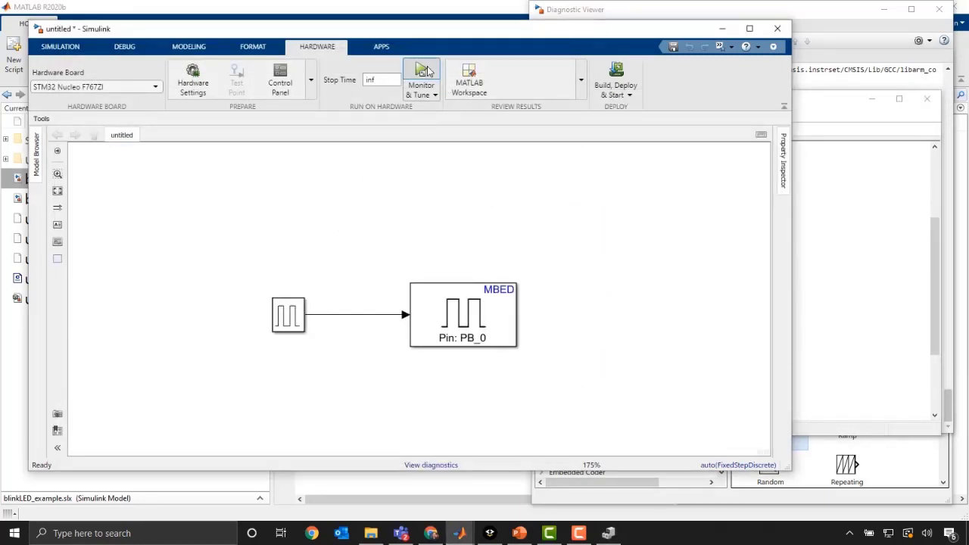
{"action": "left_click", "coordinate": [422, 79]}
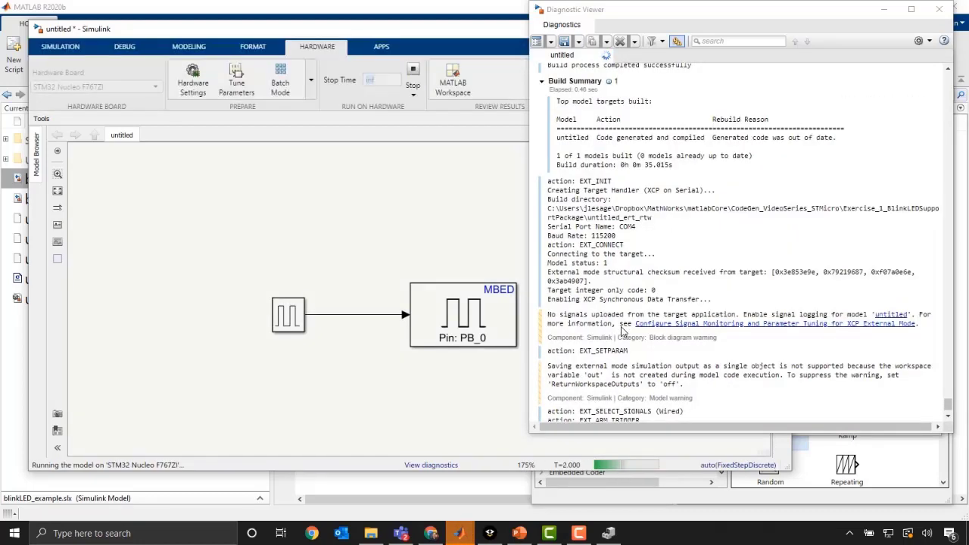
Scroll the Diagnostic Viewer output while the model deploys and runs live on the Nucleo
{"action": "scroll", "scroll_direction": "down", "scroll_amount": 3}
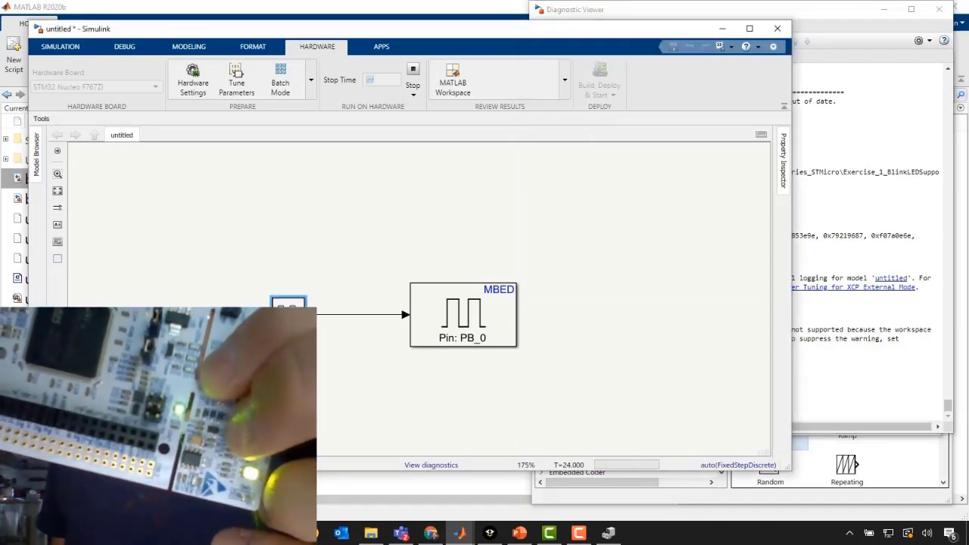
Set the running Pulse Generator's period to 2 seconds
{"action": "double_click", "coordinate": [287, 306]}
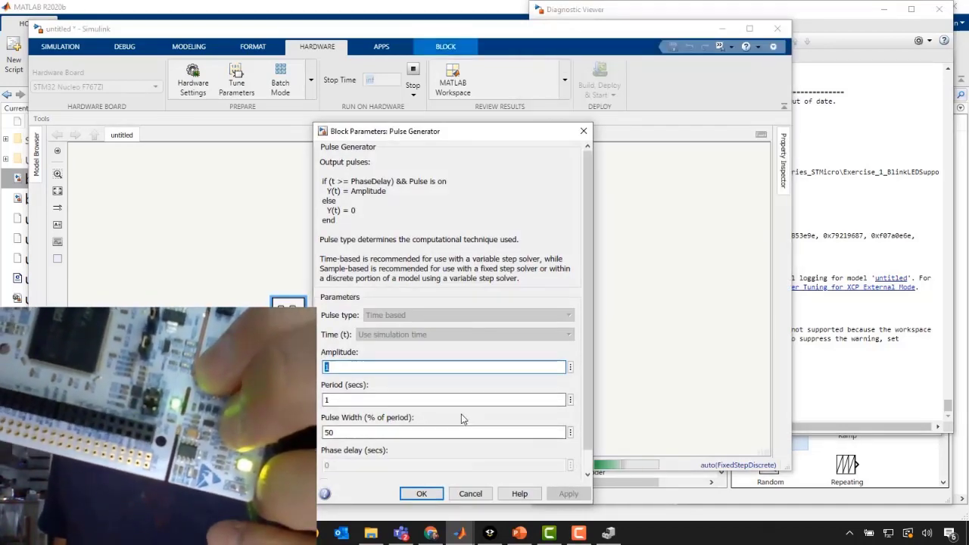
{"action": "left_click", "coordinate": [442, 400]}
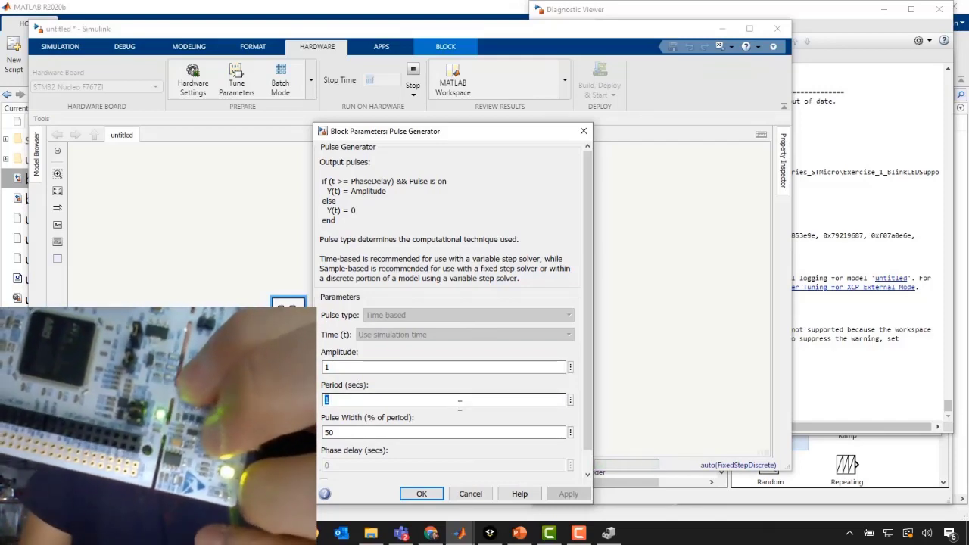
{"action": "type", "text": "2"}
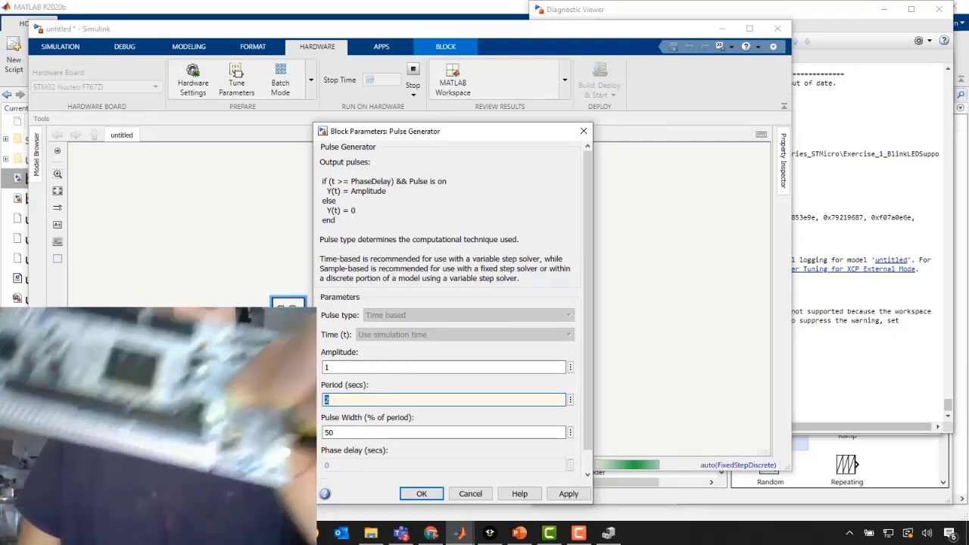